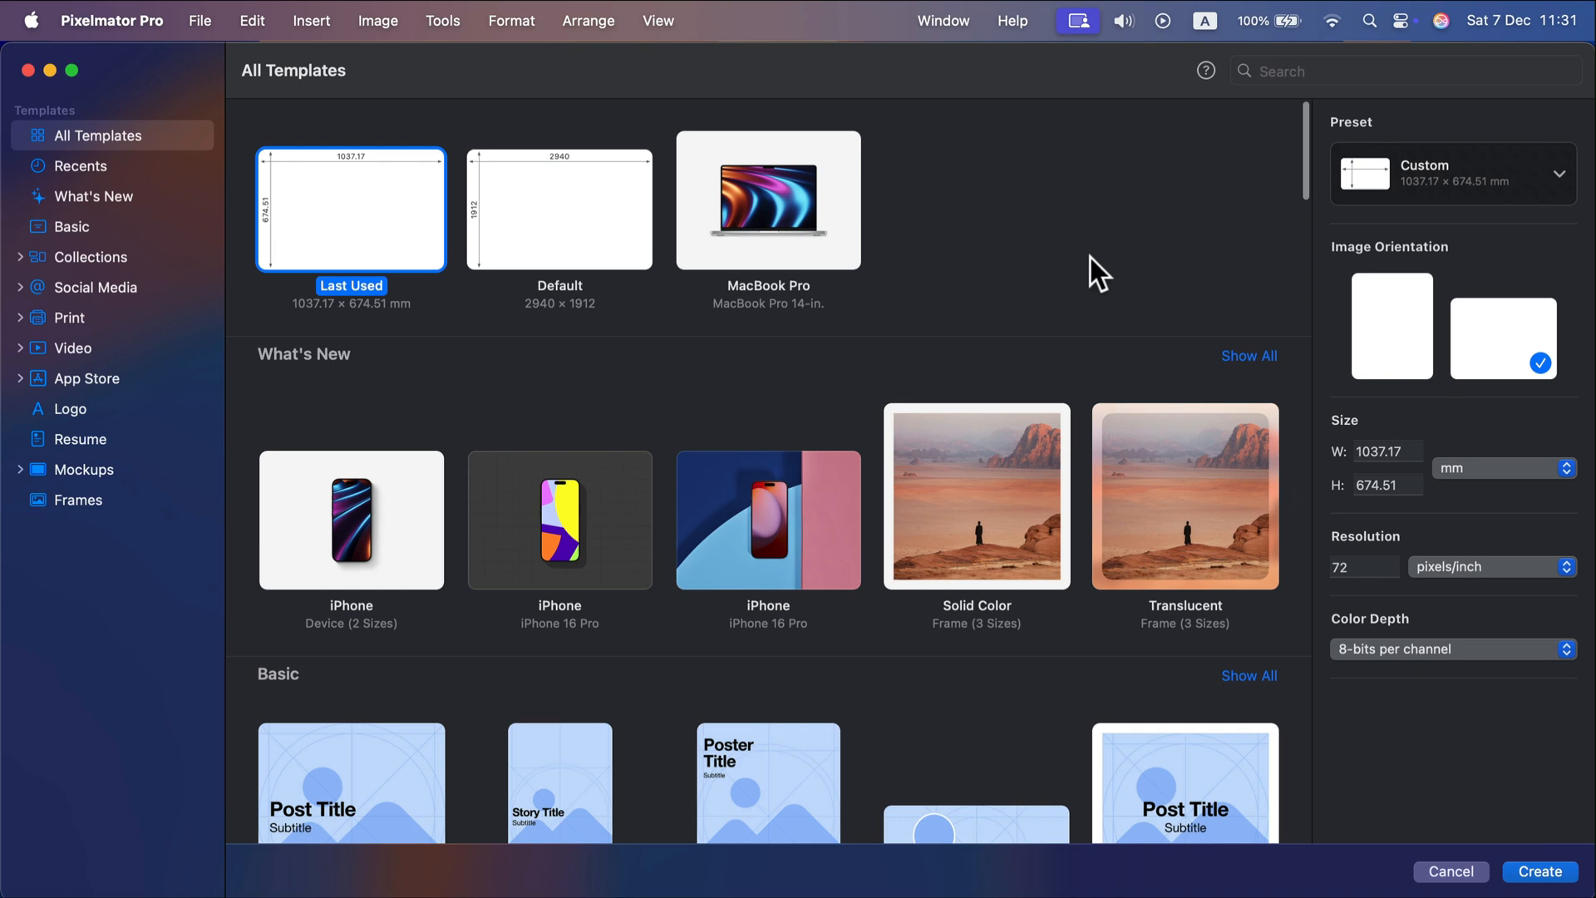
{"action": "mouse_move", "coordinate": [698, 411]}
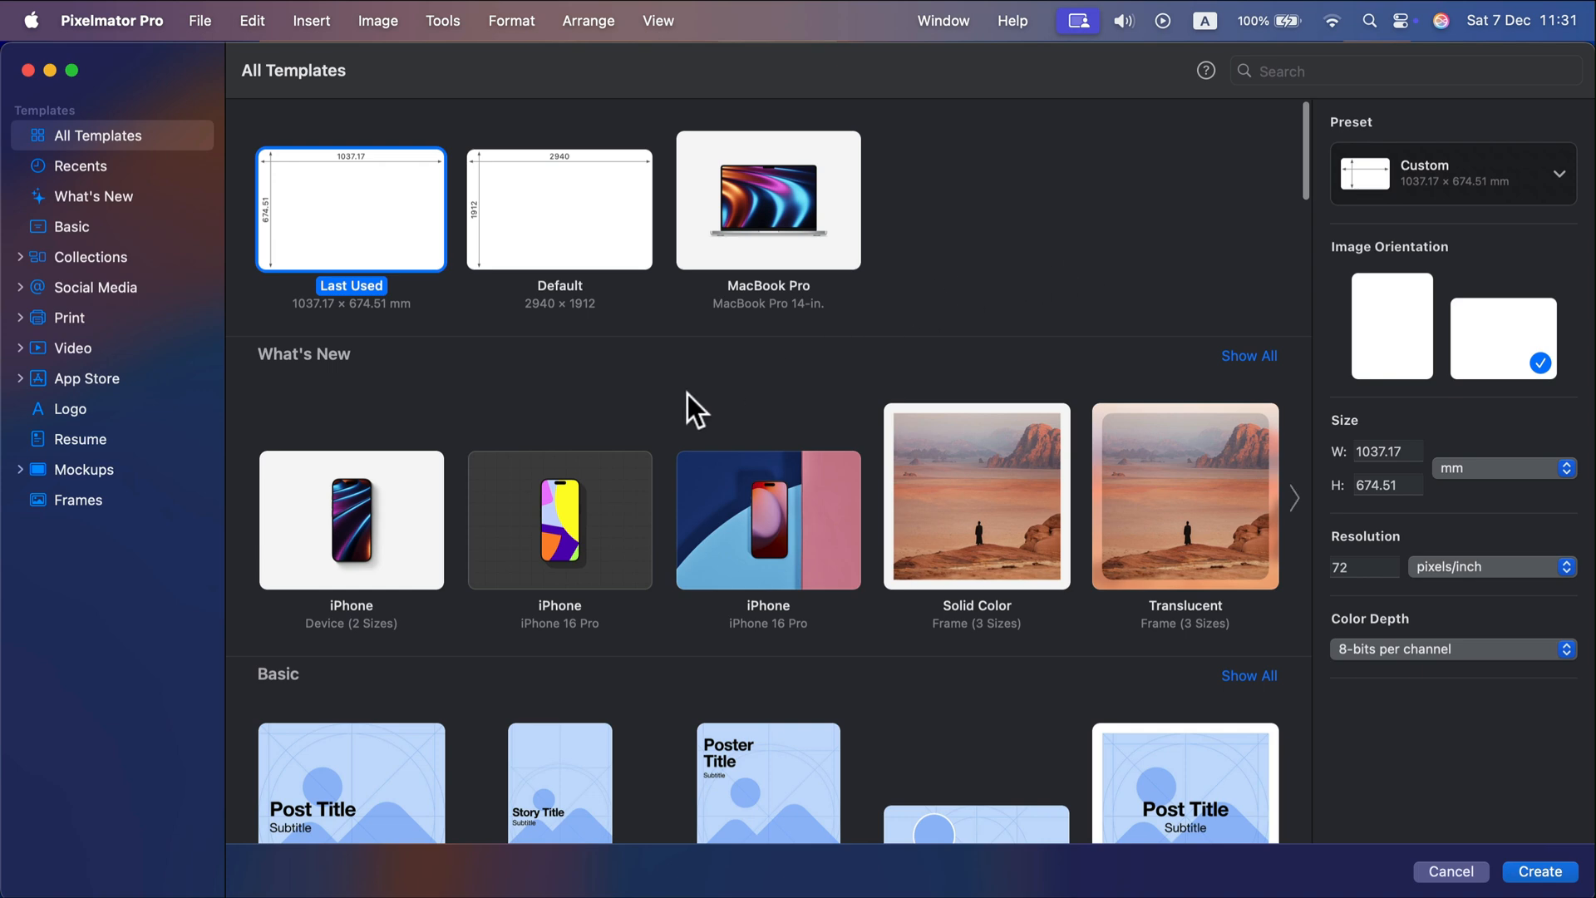
- Filter to Basic templates and preview the two-panel stacked, rounded four-panel and four-picture collage templates
{"action": "scroll", "scroll_direction": "down", "scroll_amount": 3}
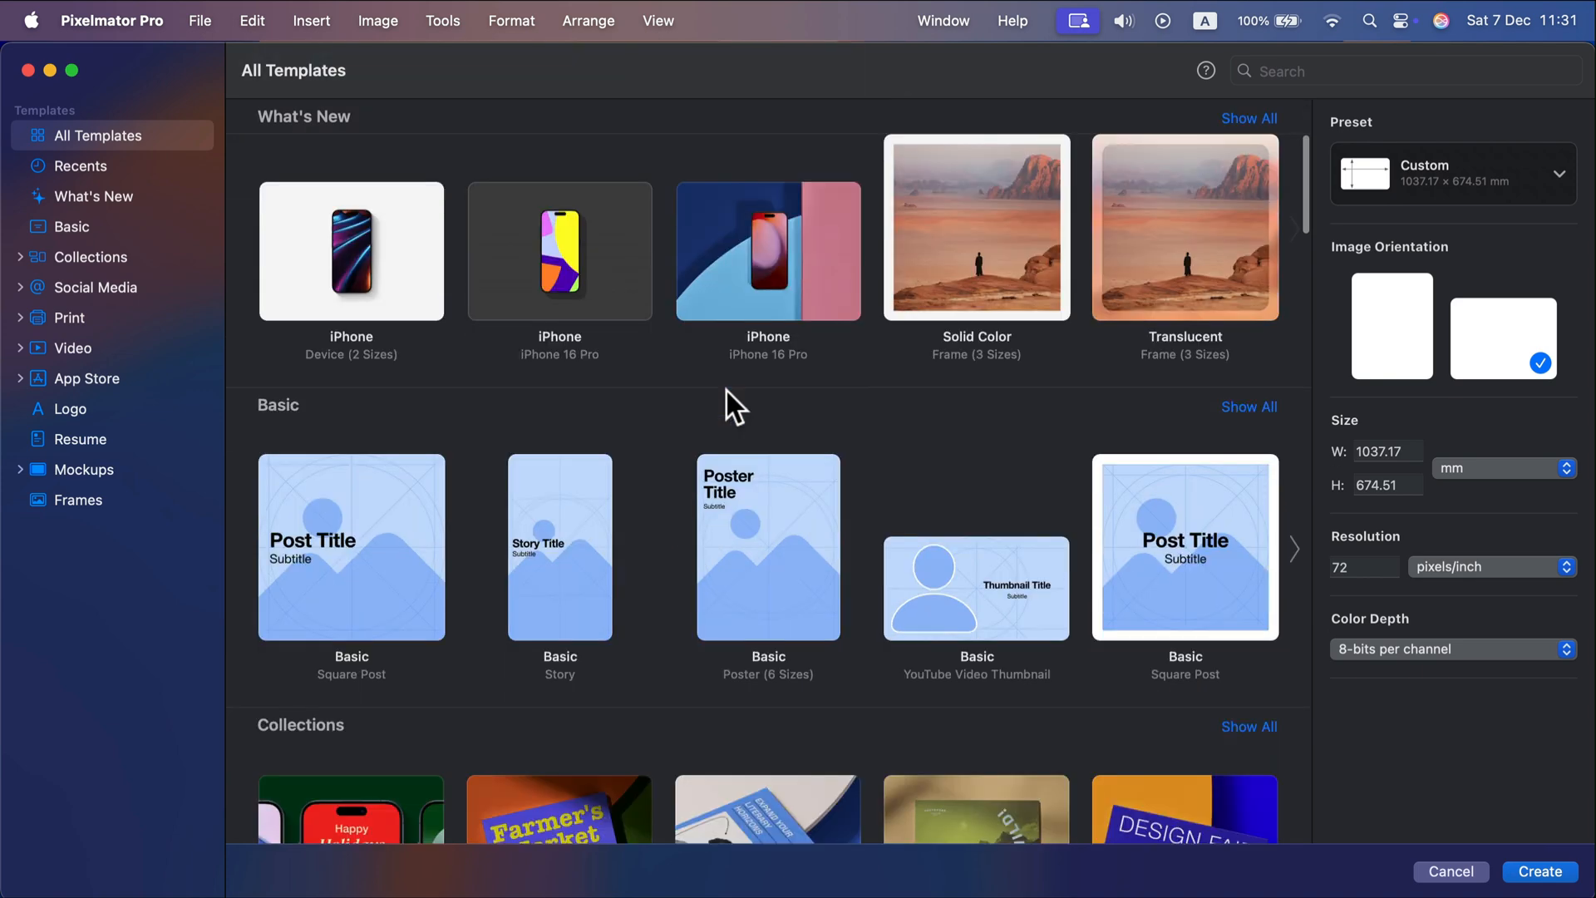
{"action": "scroll", "scroll_direction": "down", "scroll_amount": 3}
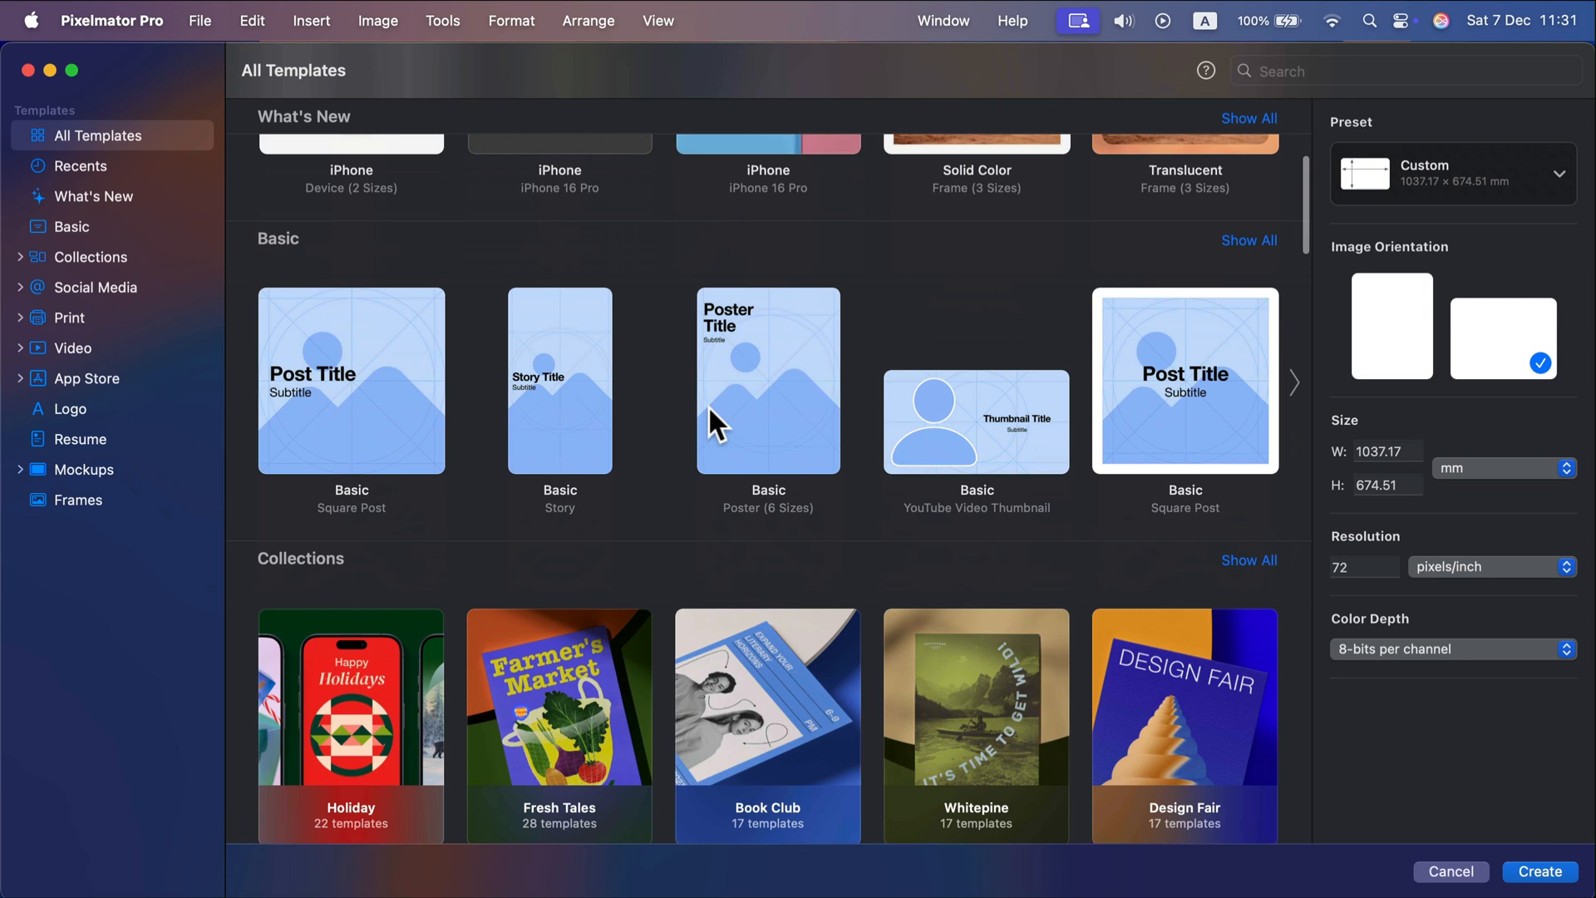
{"action": "mouse_move", "coordinate": [661, 335]}
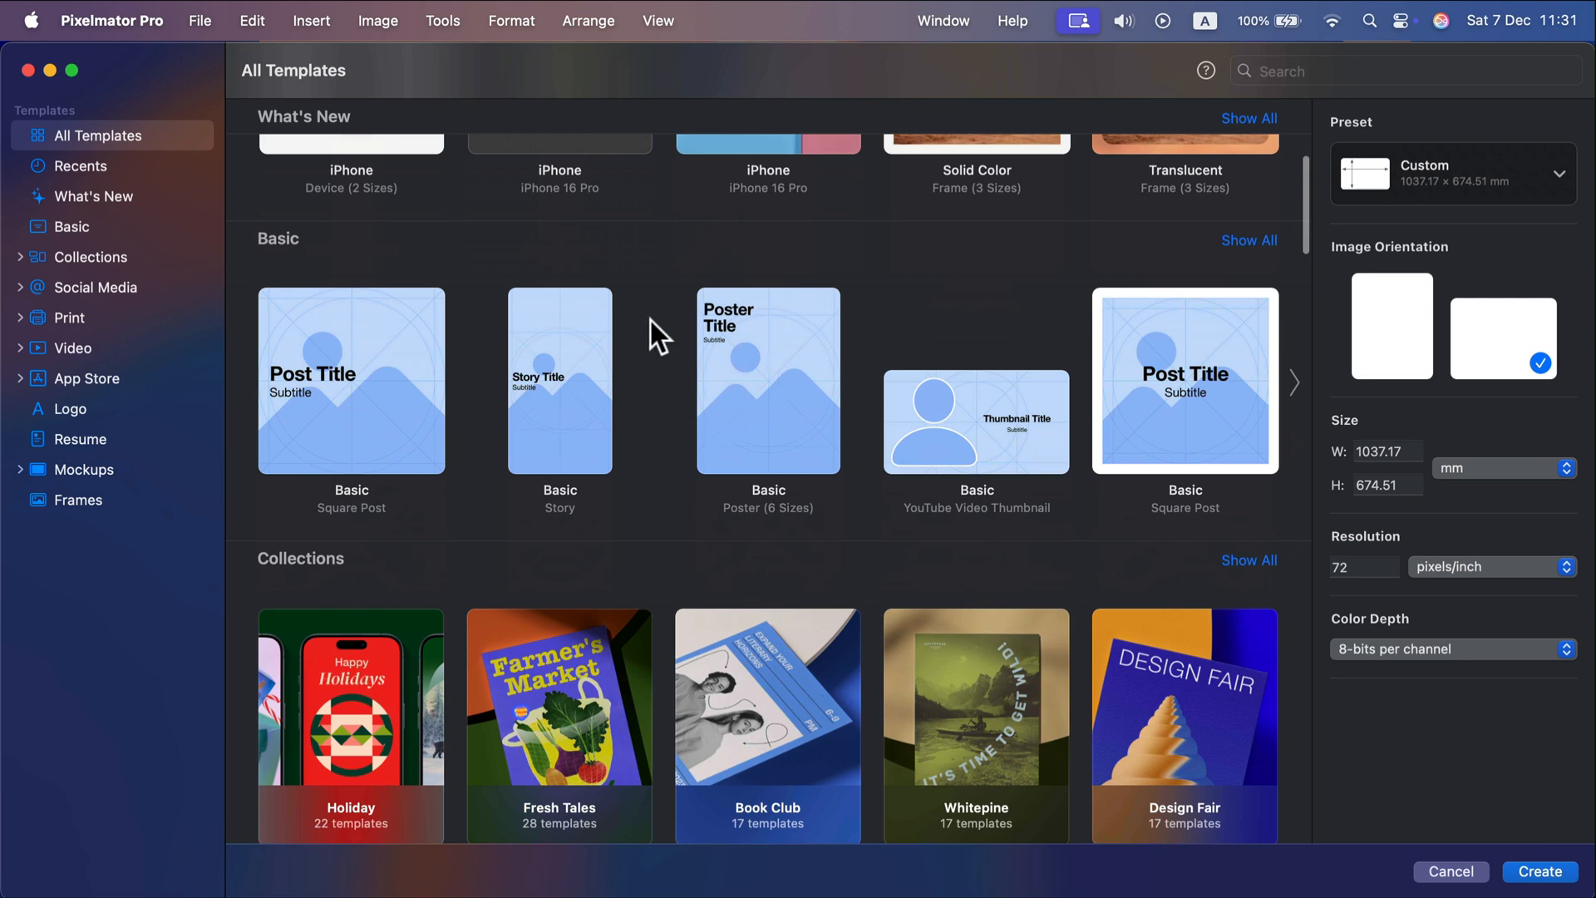
{"action": "scroll", "scroll_direction": "down", "scroll_amount": 3}
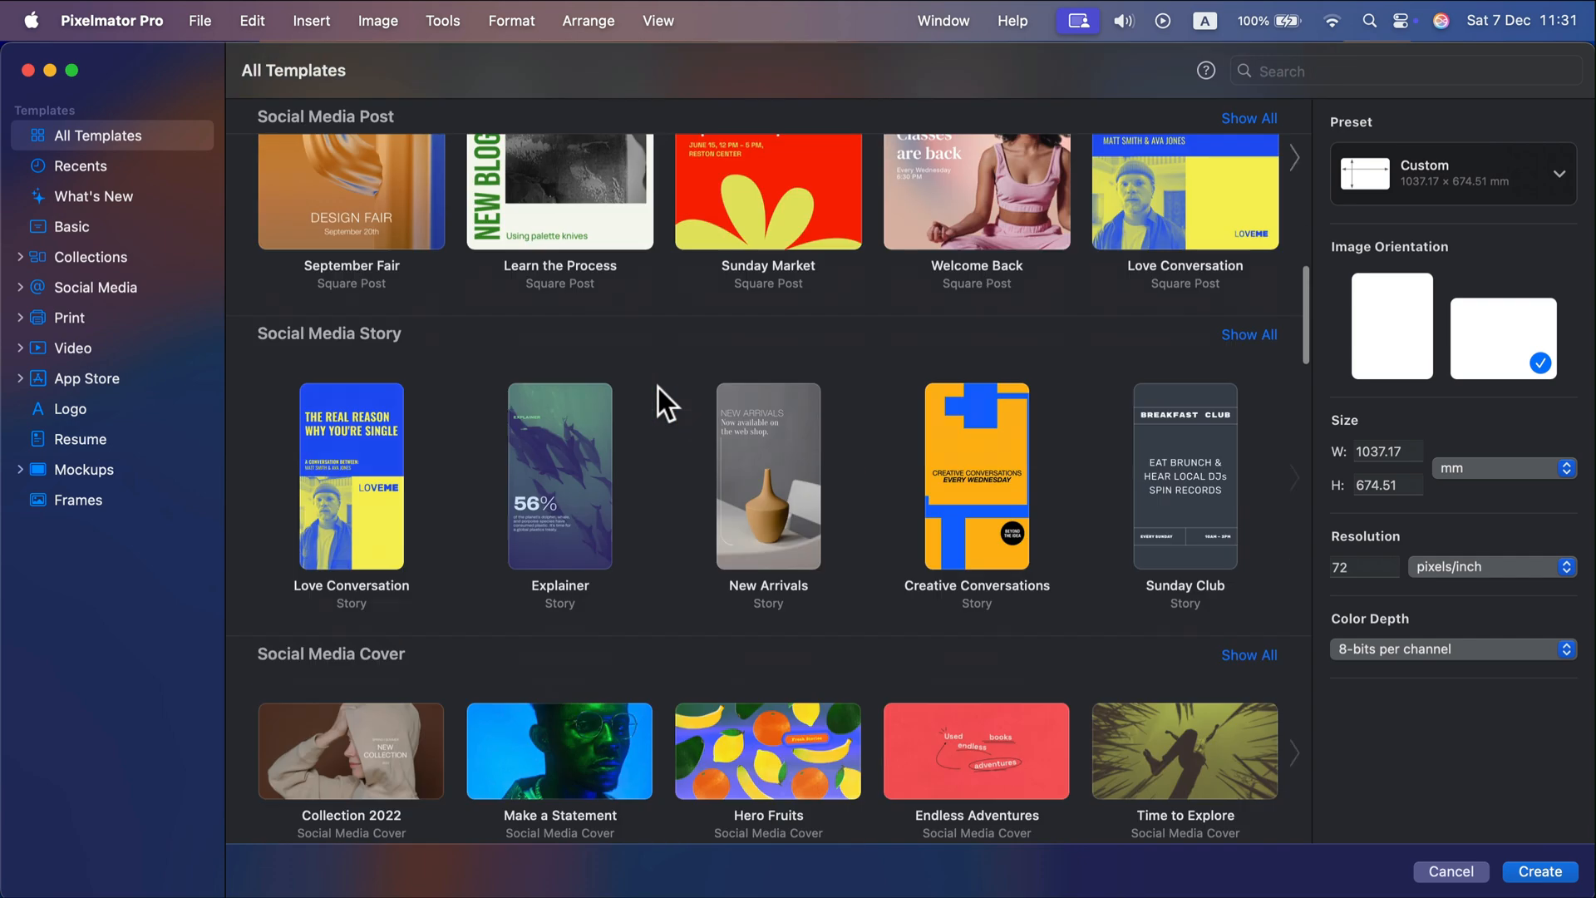
{"action": "scroll", "scroll_direction": "down", "scroll_amount": 3}
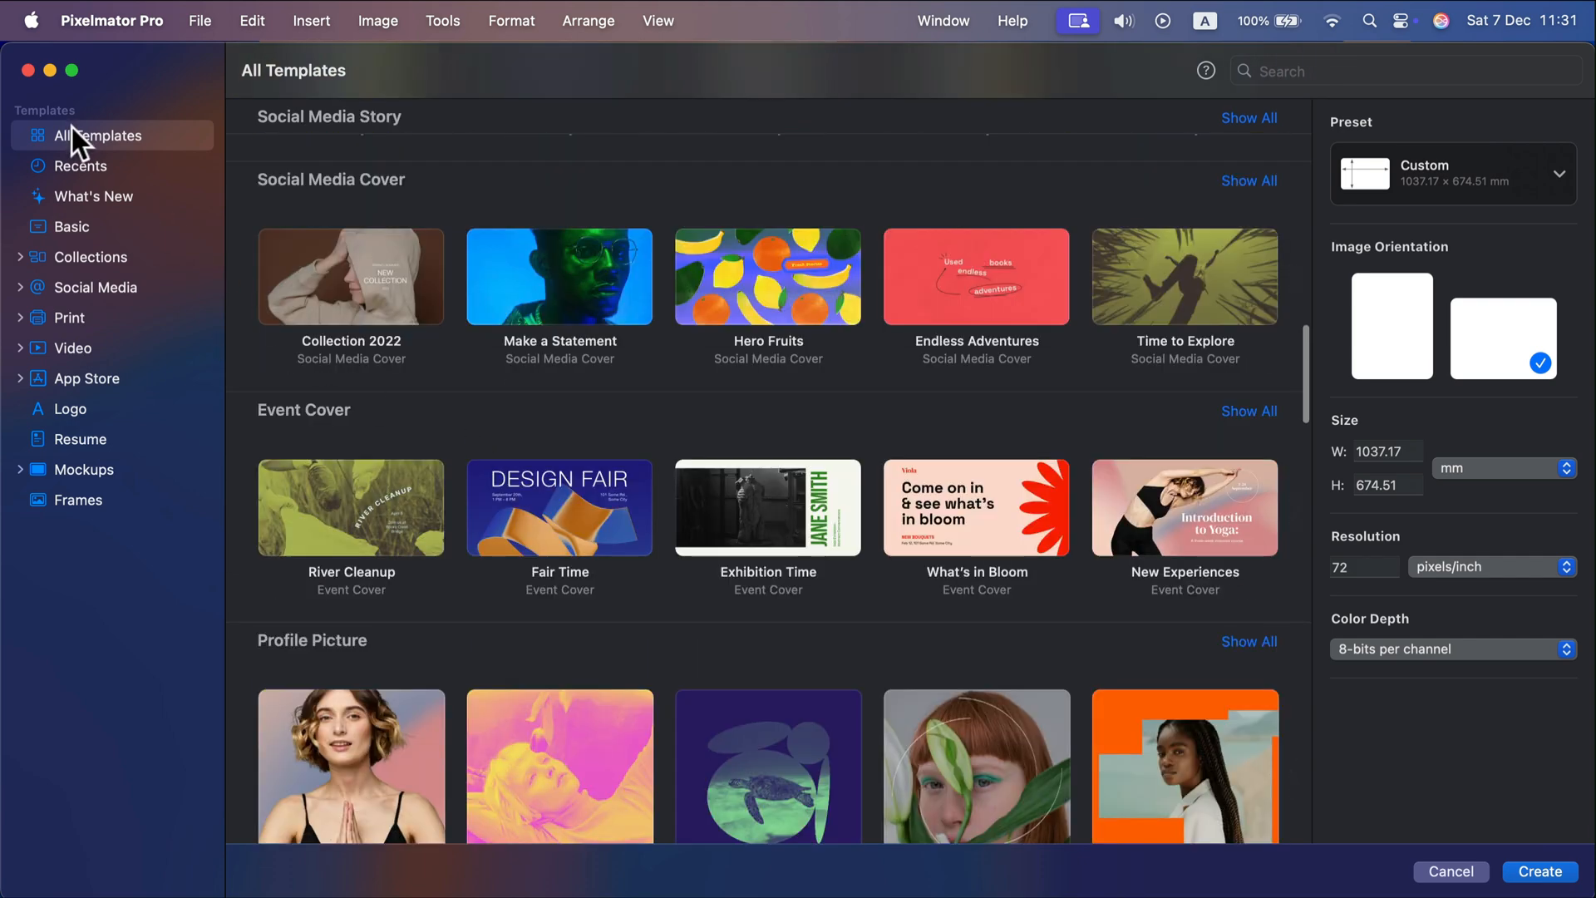
{"action": "left_click", "coordinate": [71, 226]}
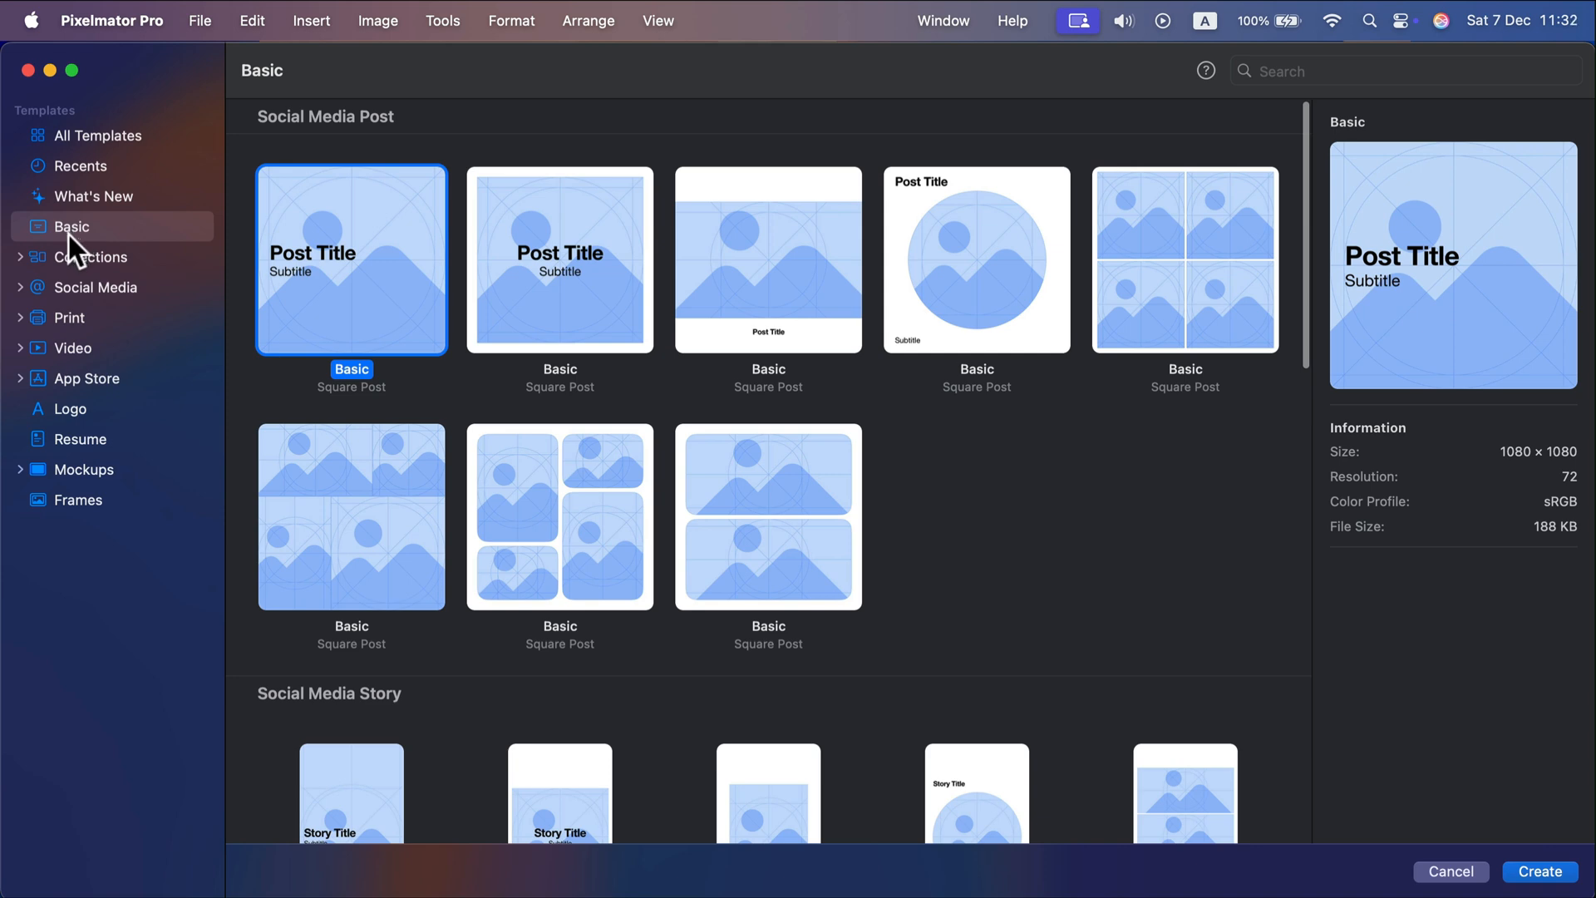
{"action": "mouse_move", "coordinate": [1208, 224]}
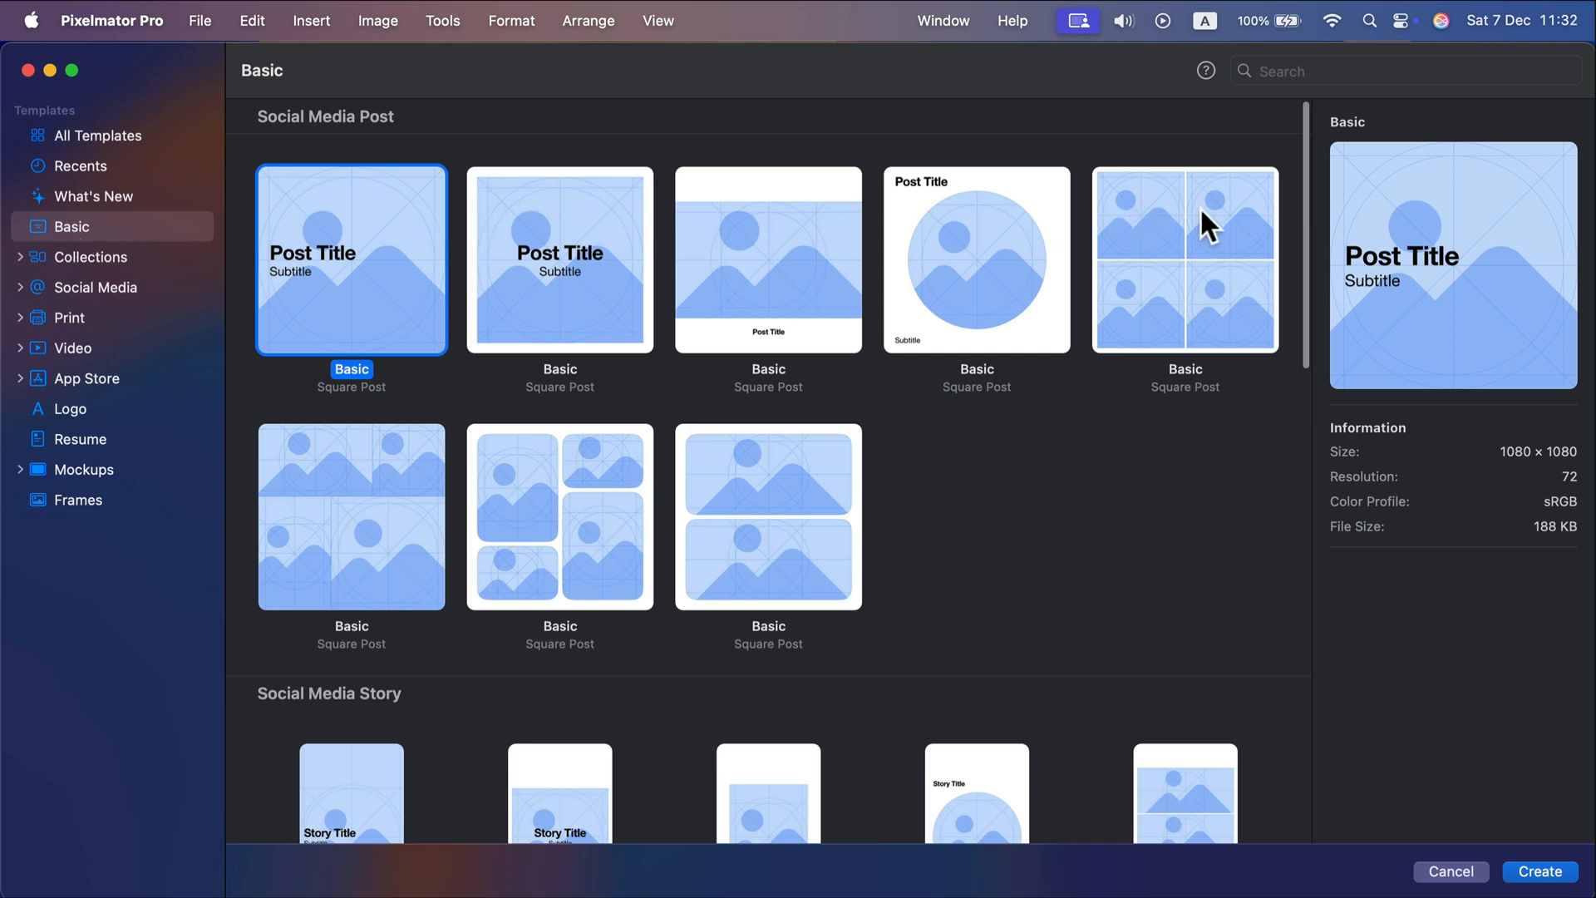
{"action": "left_click", "coordinate": [769, 515]}
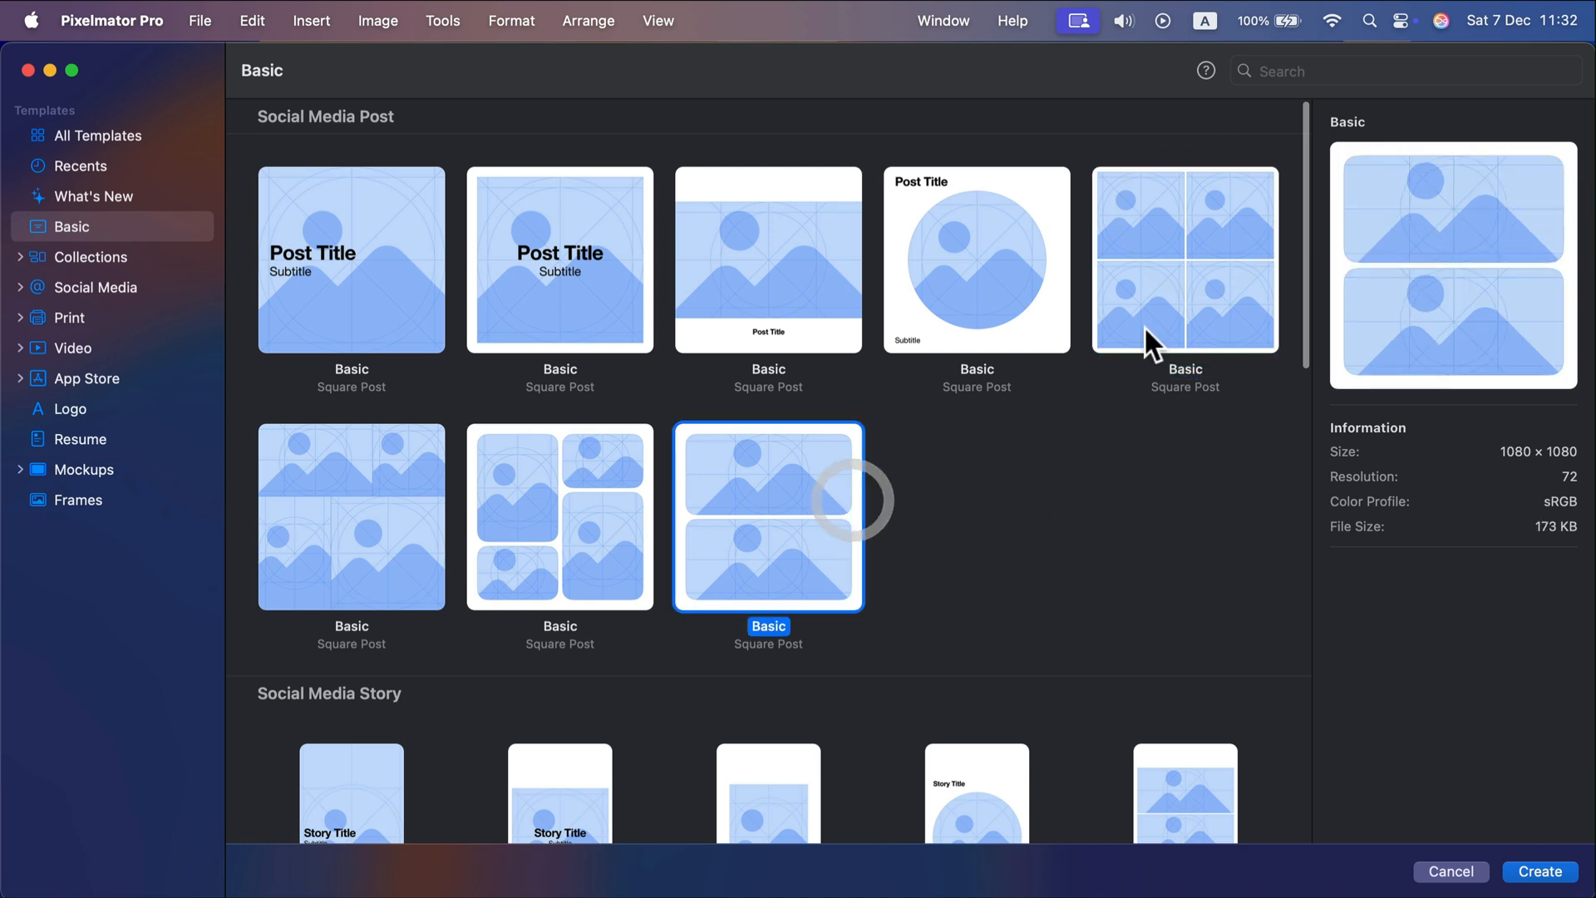
{"action": "mouse_move", "coordinate": [316, 672]}
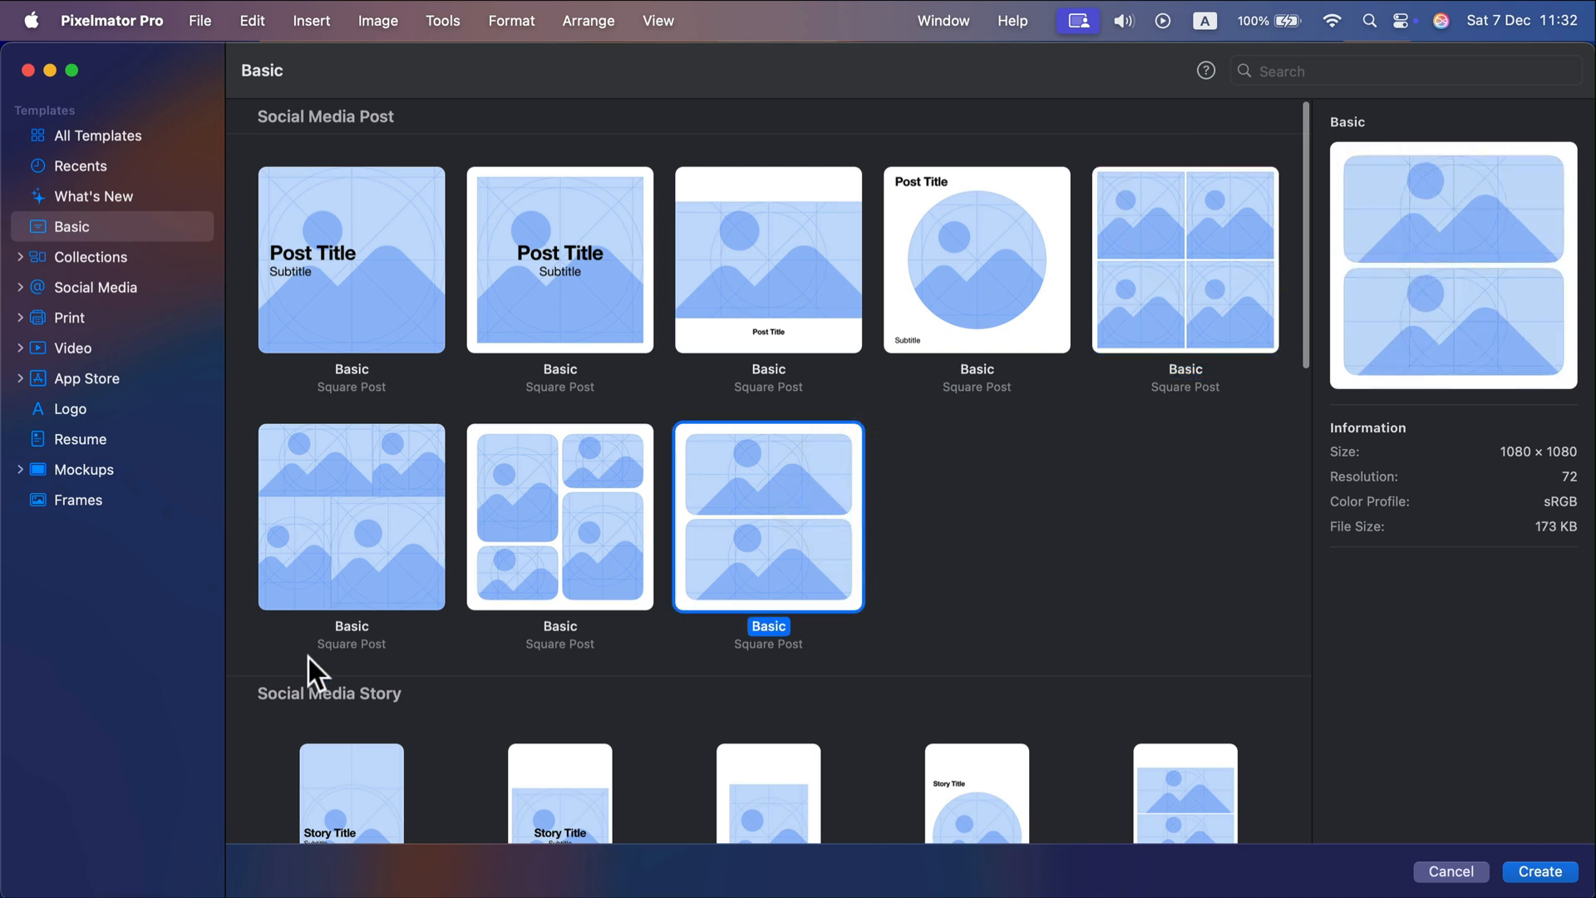
{"action": "left_click", "coordinate": [559, 516]}
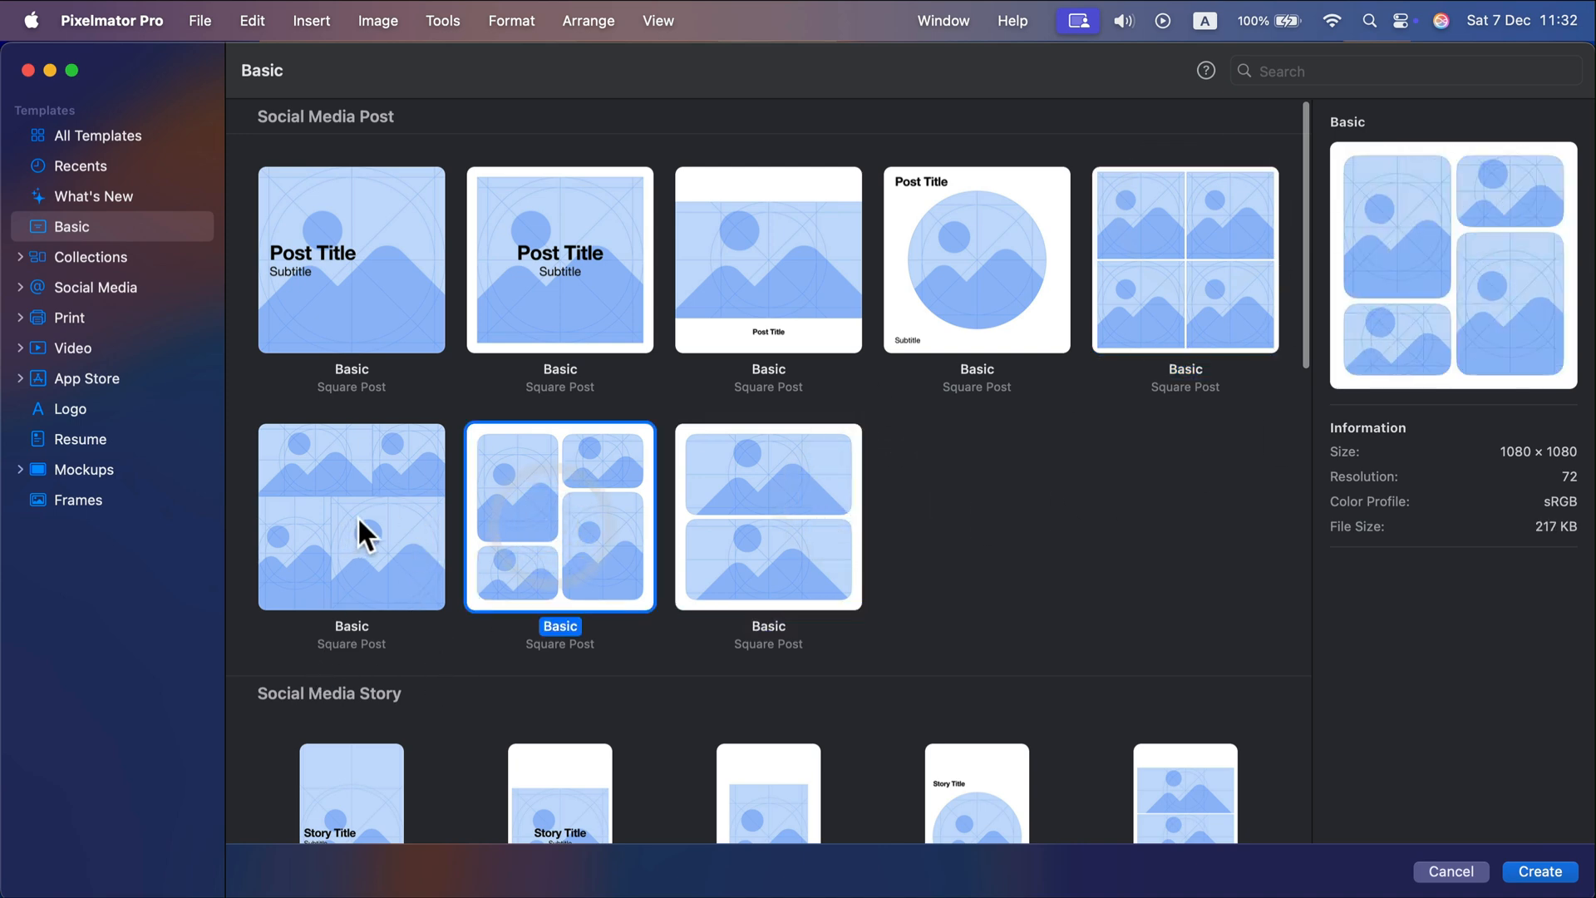
{"action": "left_click", "coordinate": [351, 516]}
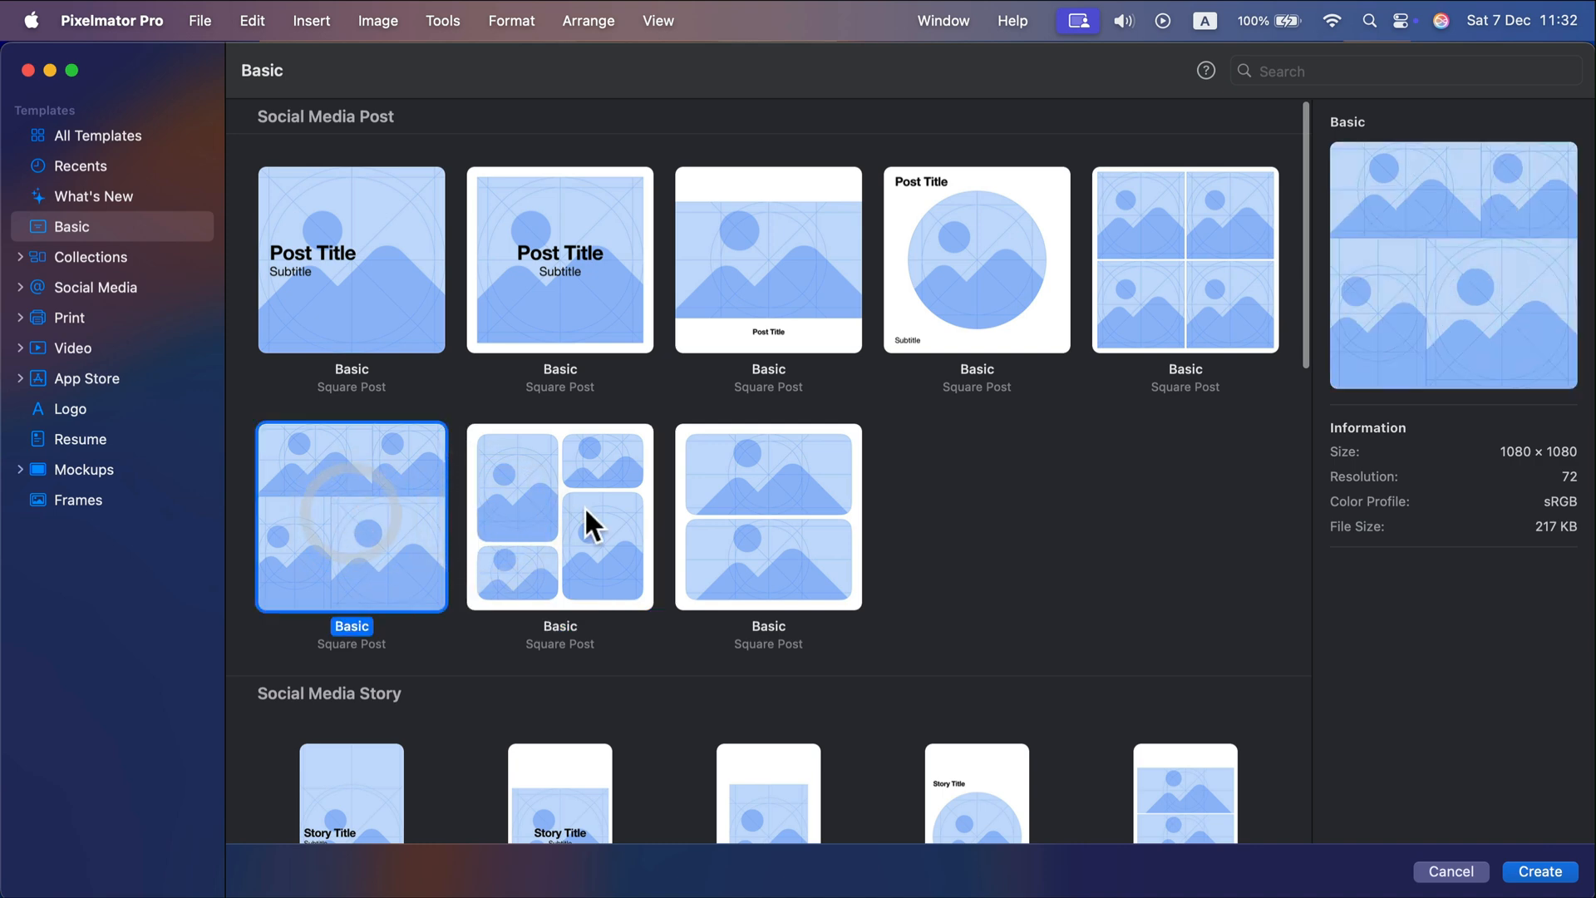
{"action": "left_click", "coordinate": [559, 517]}
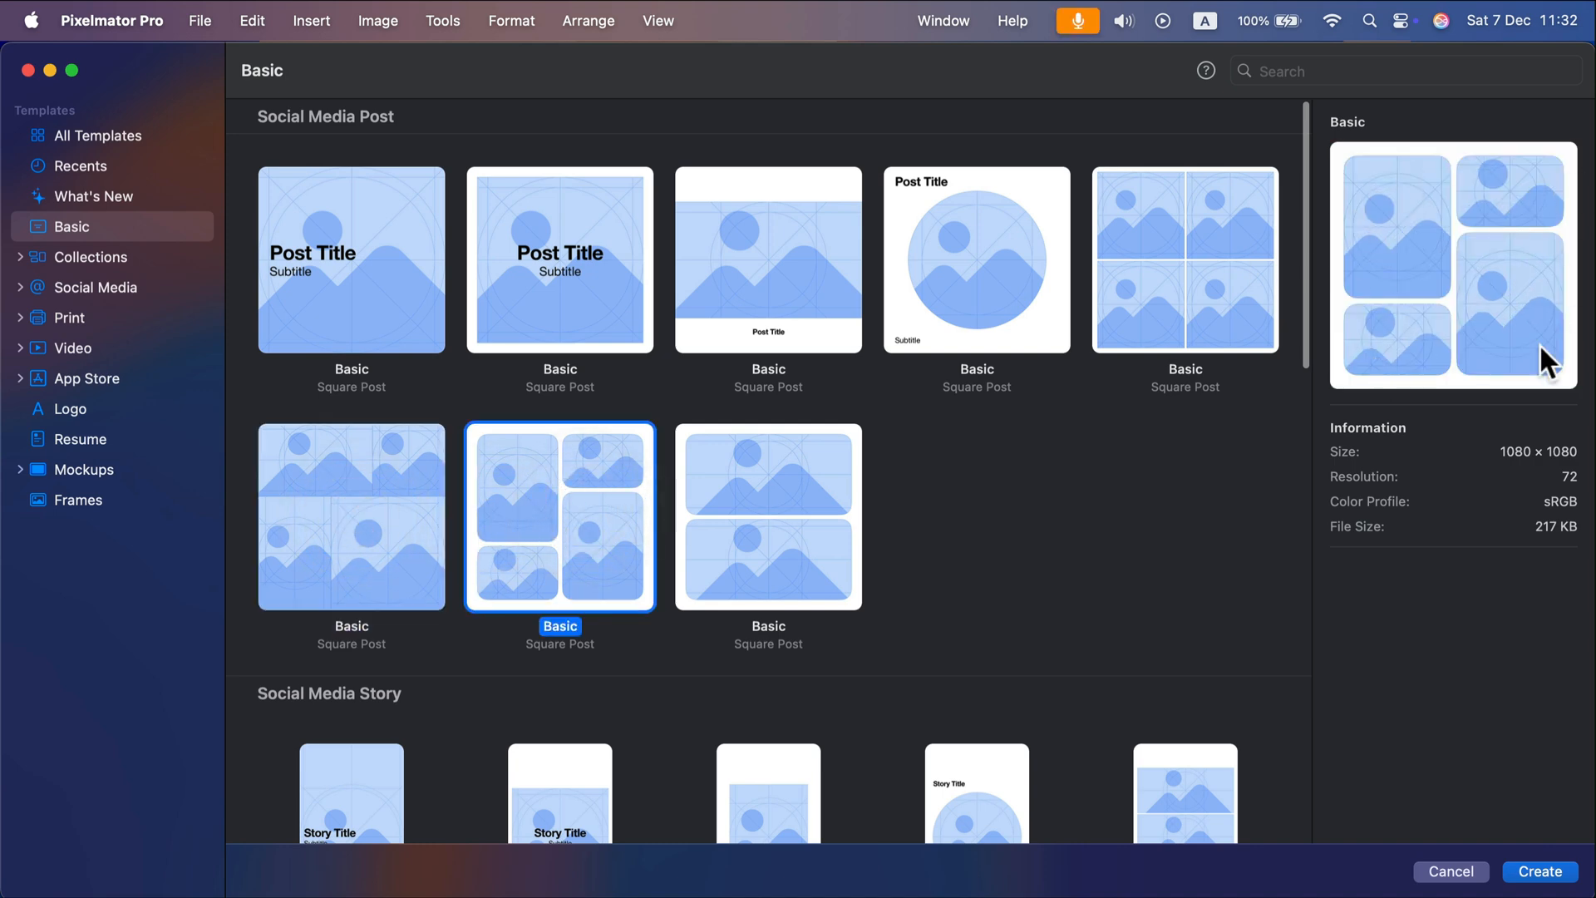
{"action": "left_click", "coordinate": [768, 515]}
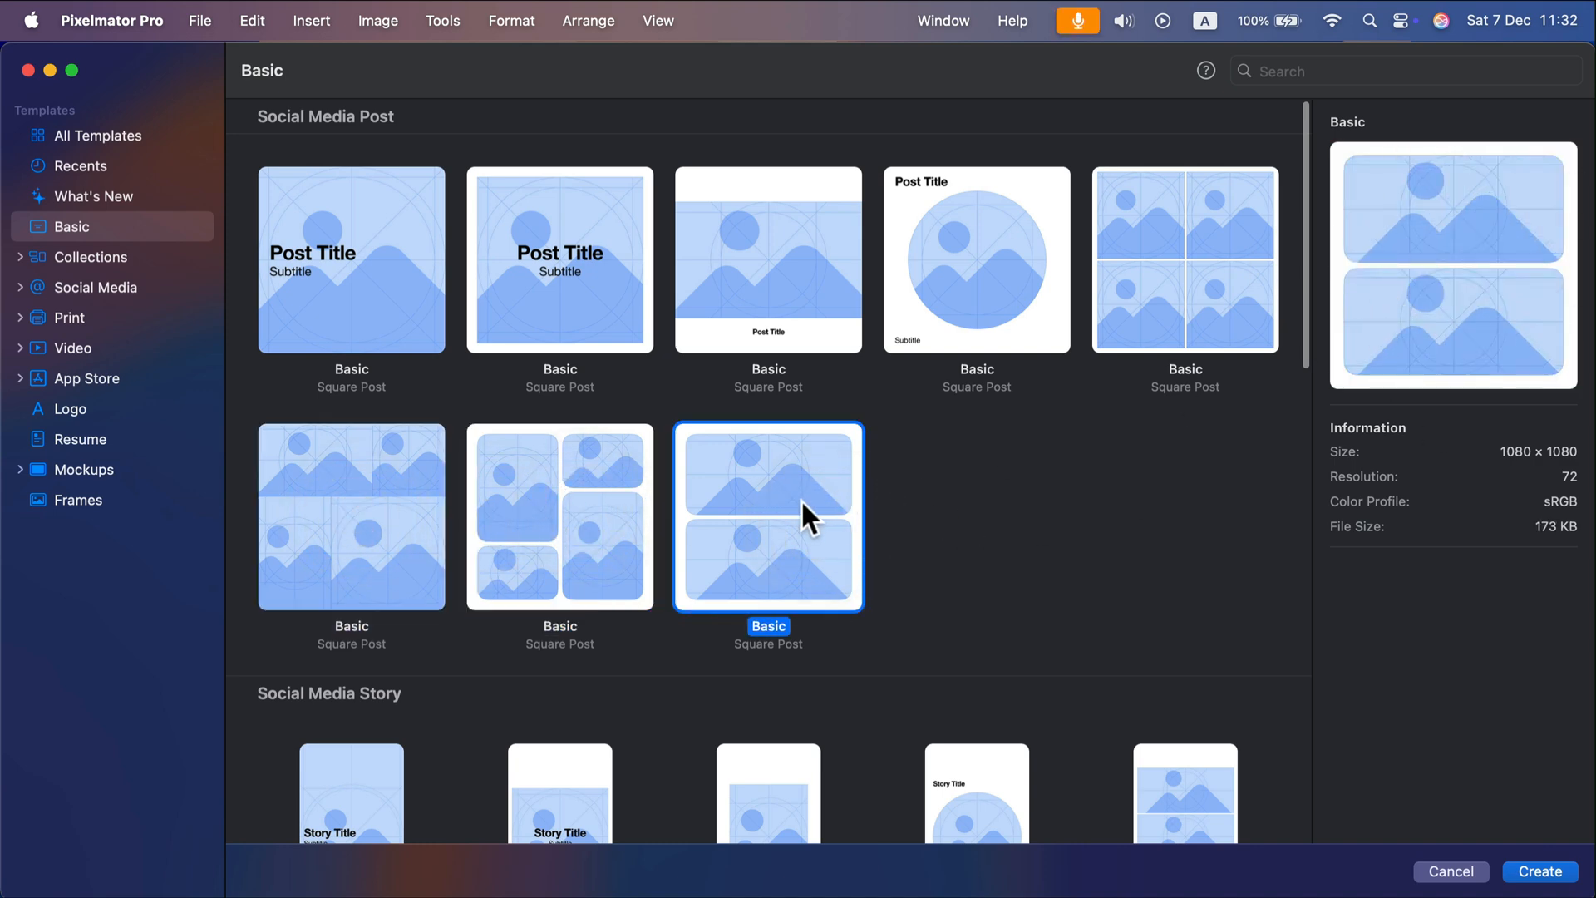
- Return to All Templates and create the new image from the Default template
{"action": "scroll", "scroll_direction": "down", "scroll_amount": 3}
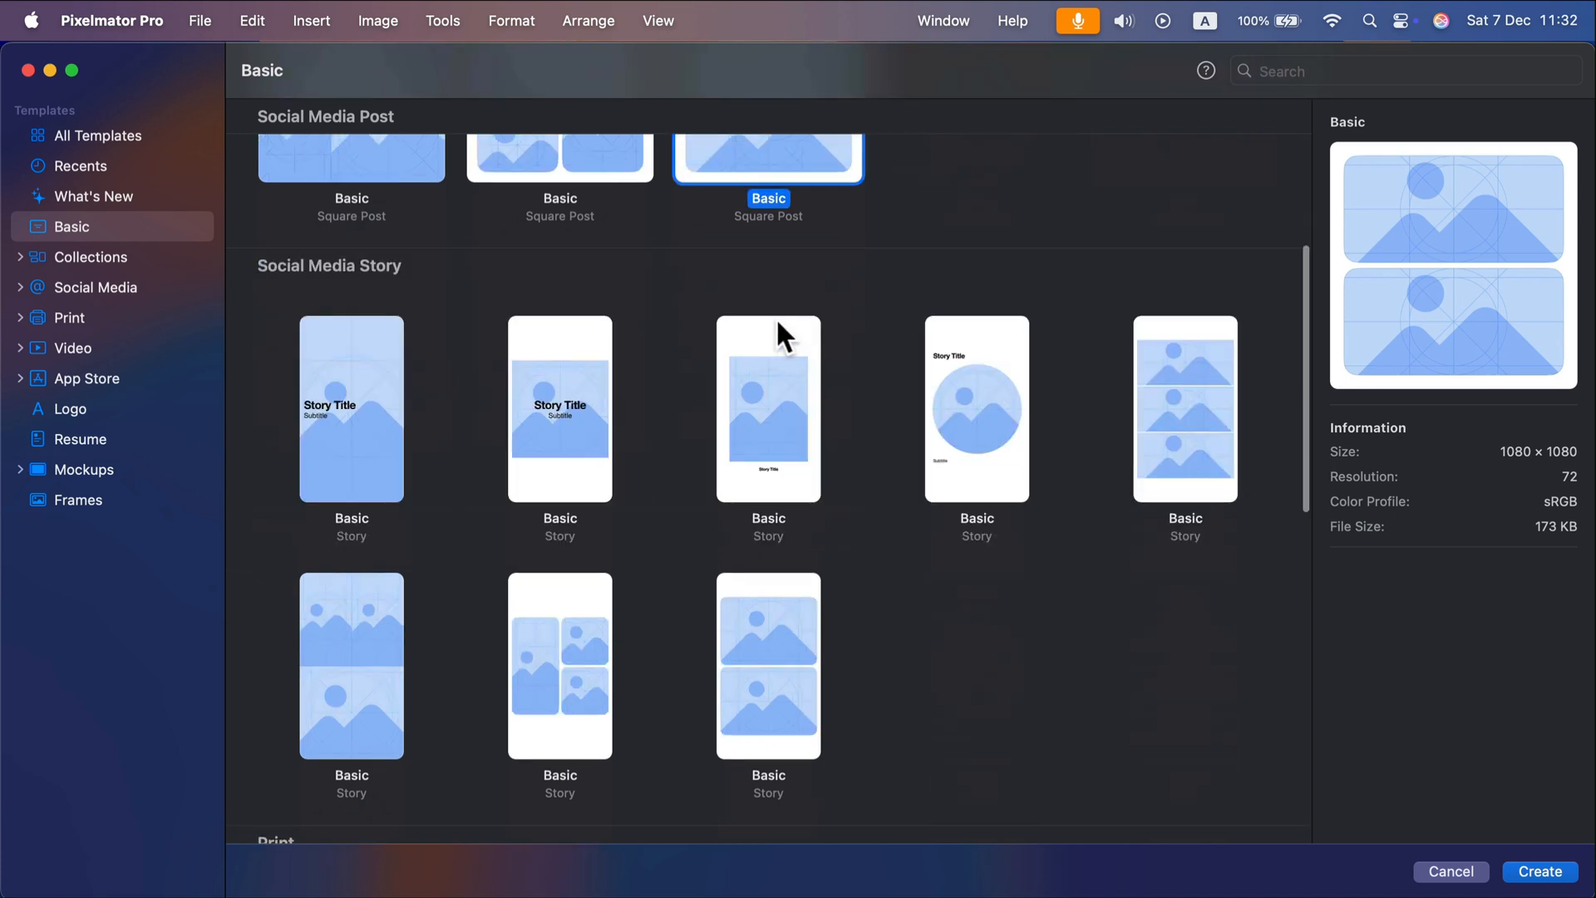
{"action": "scroll", "scroll_direction": "down", "scroll_amount": 3}
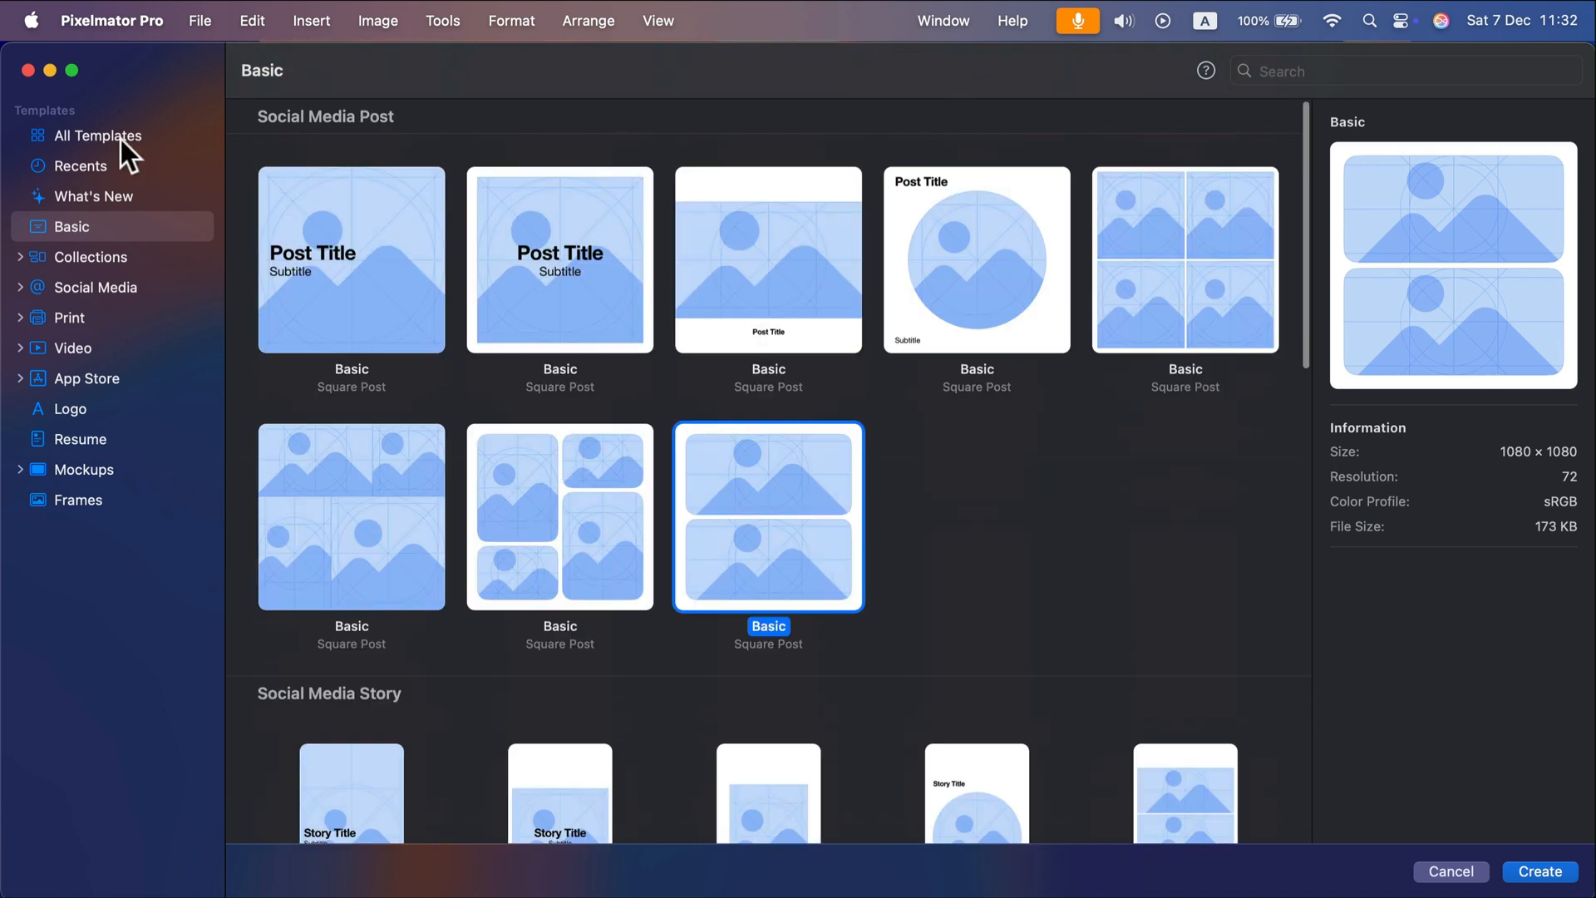
{"action": "left_click", "coordinate": [101, 135]}
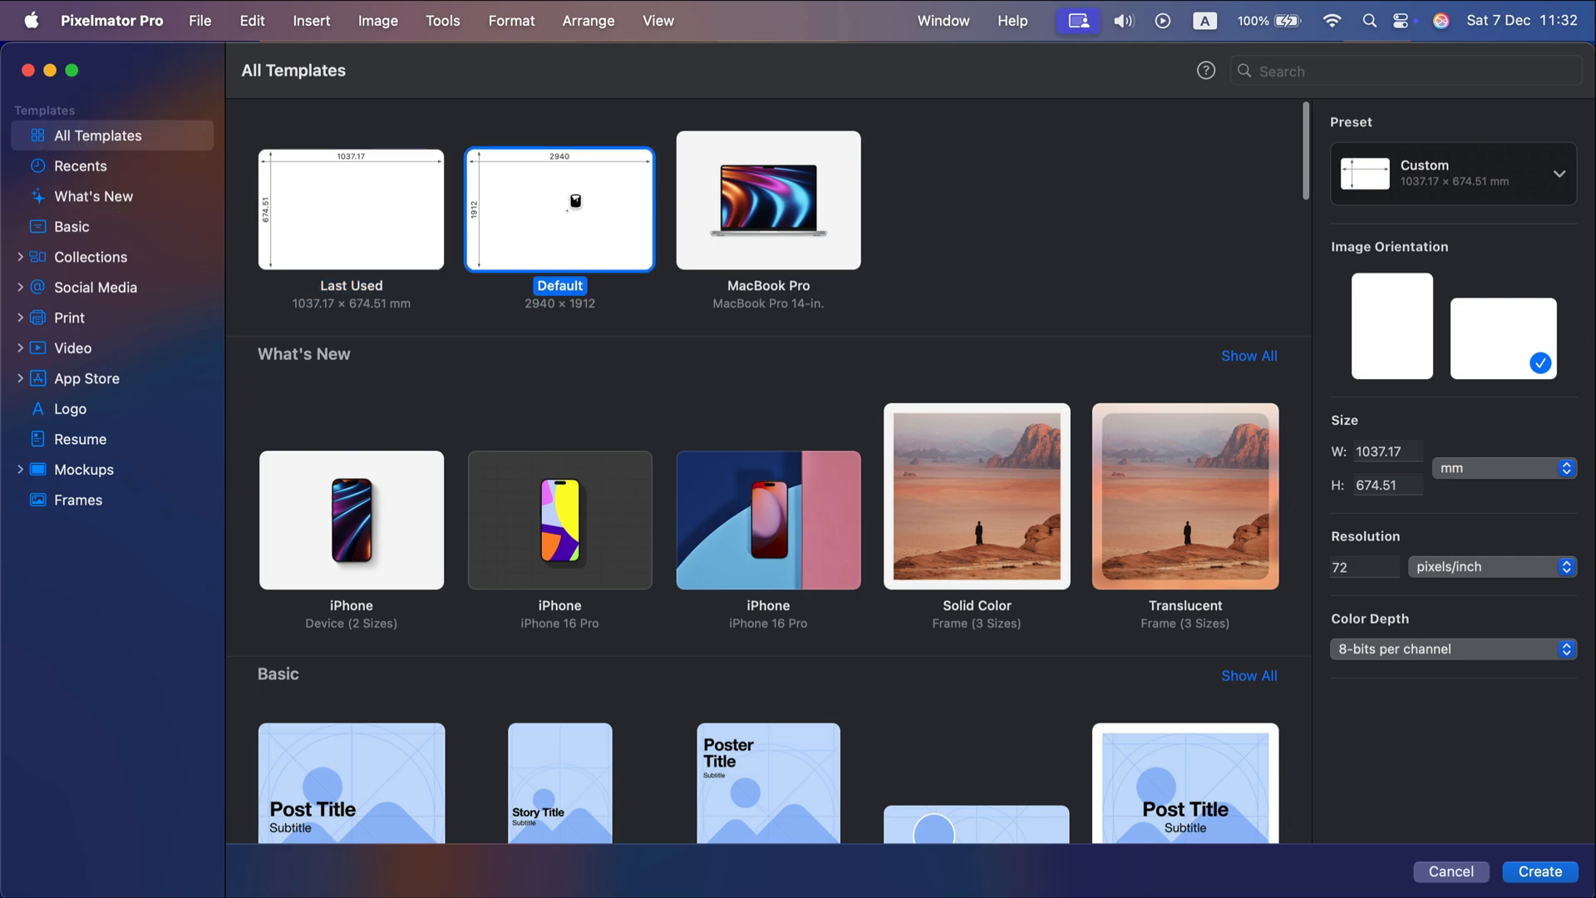
{"action": "left_click", "coordinate": [1538, 872]}
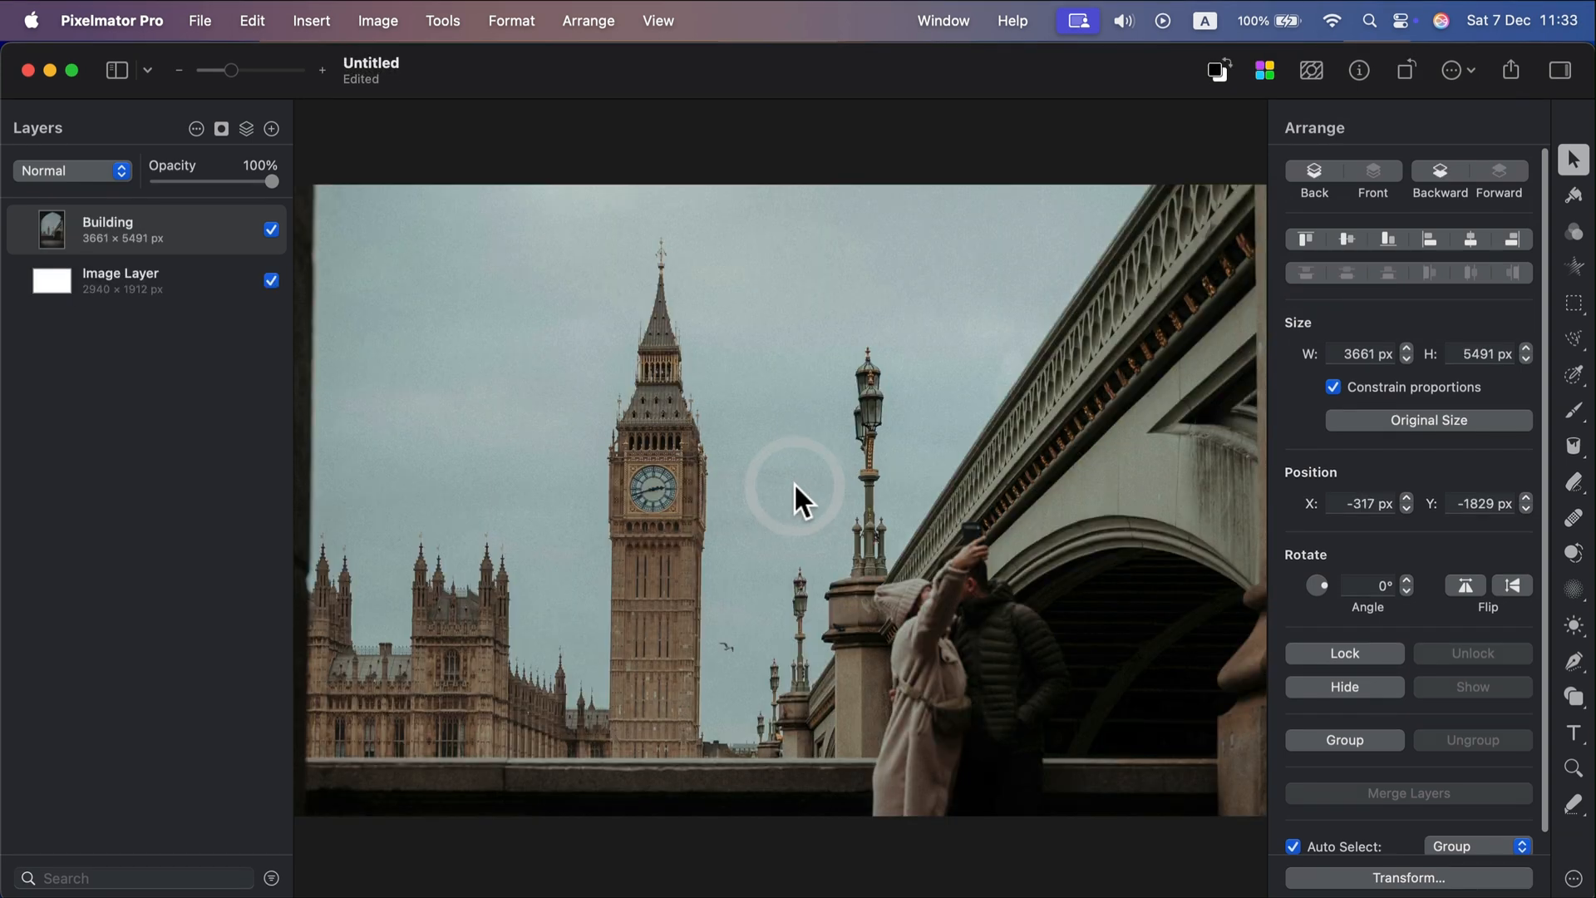
{"action": "mouse_move", "coordinate": [635, 338]}
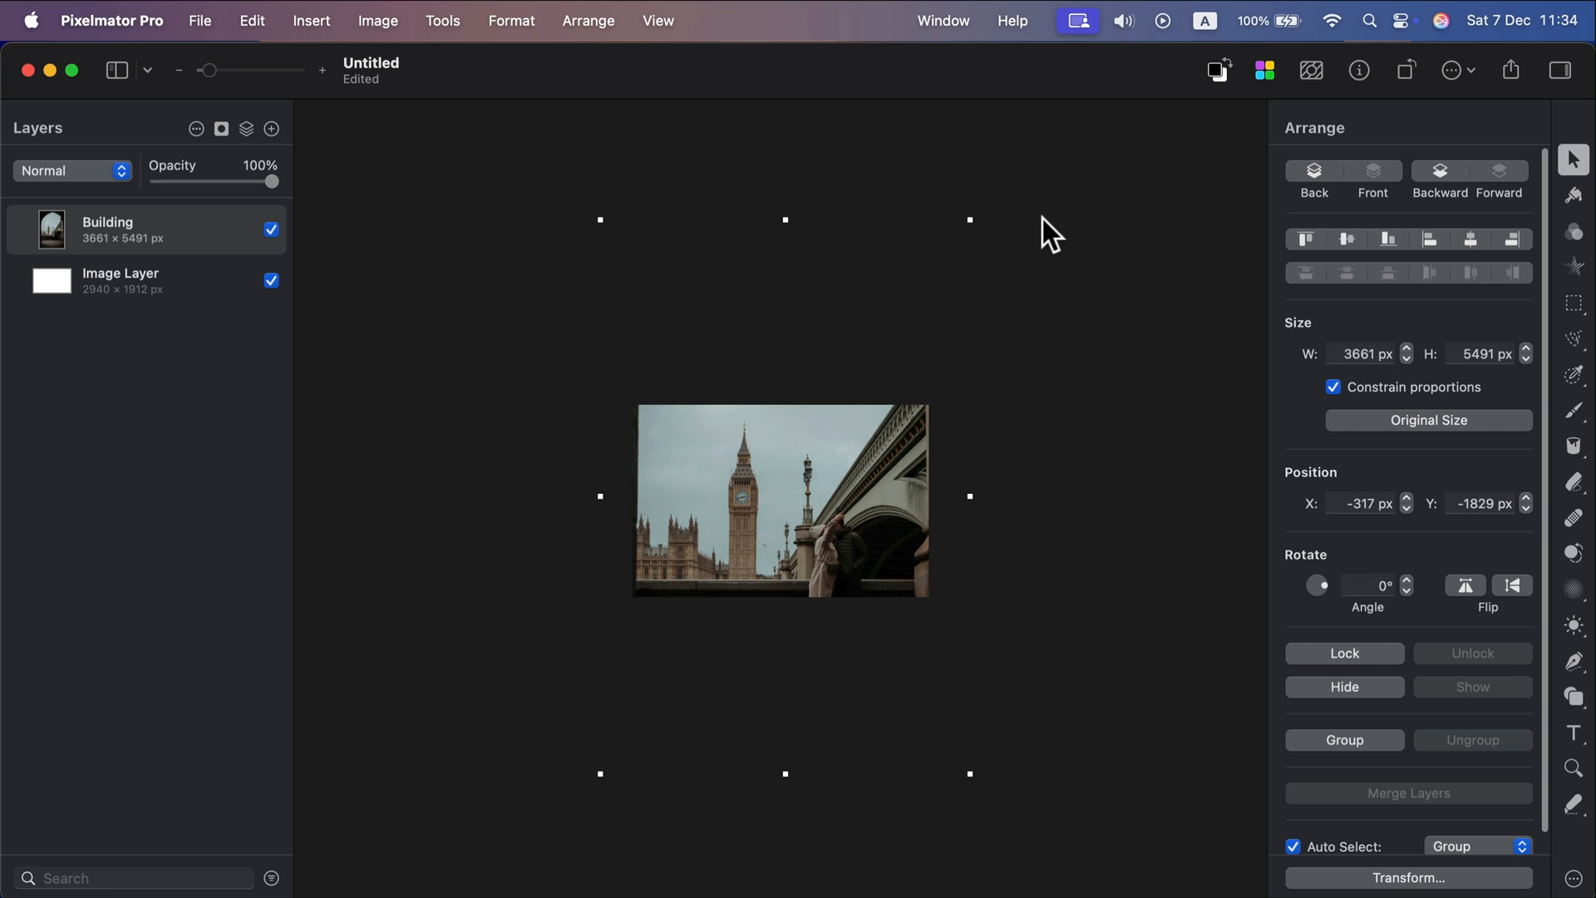
{"action": "mouse_move", "coordinate": [970, 773]}
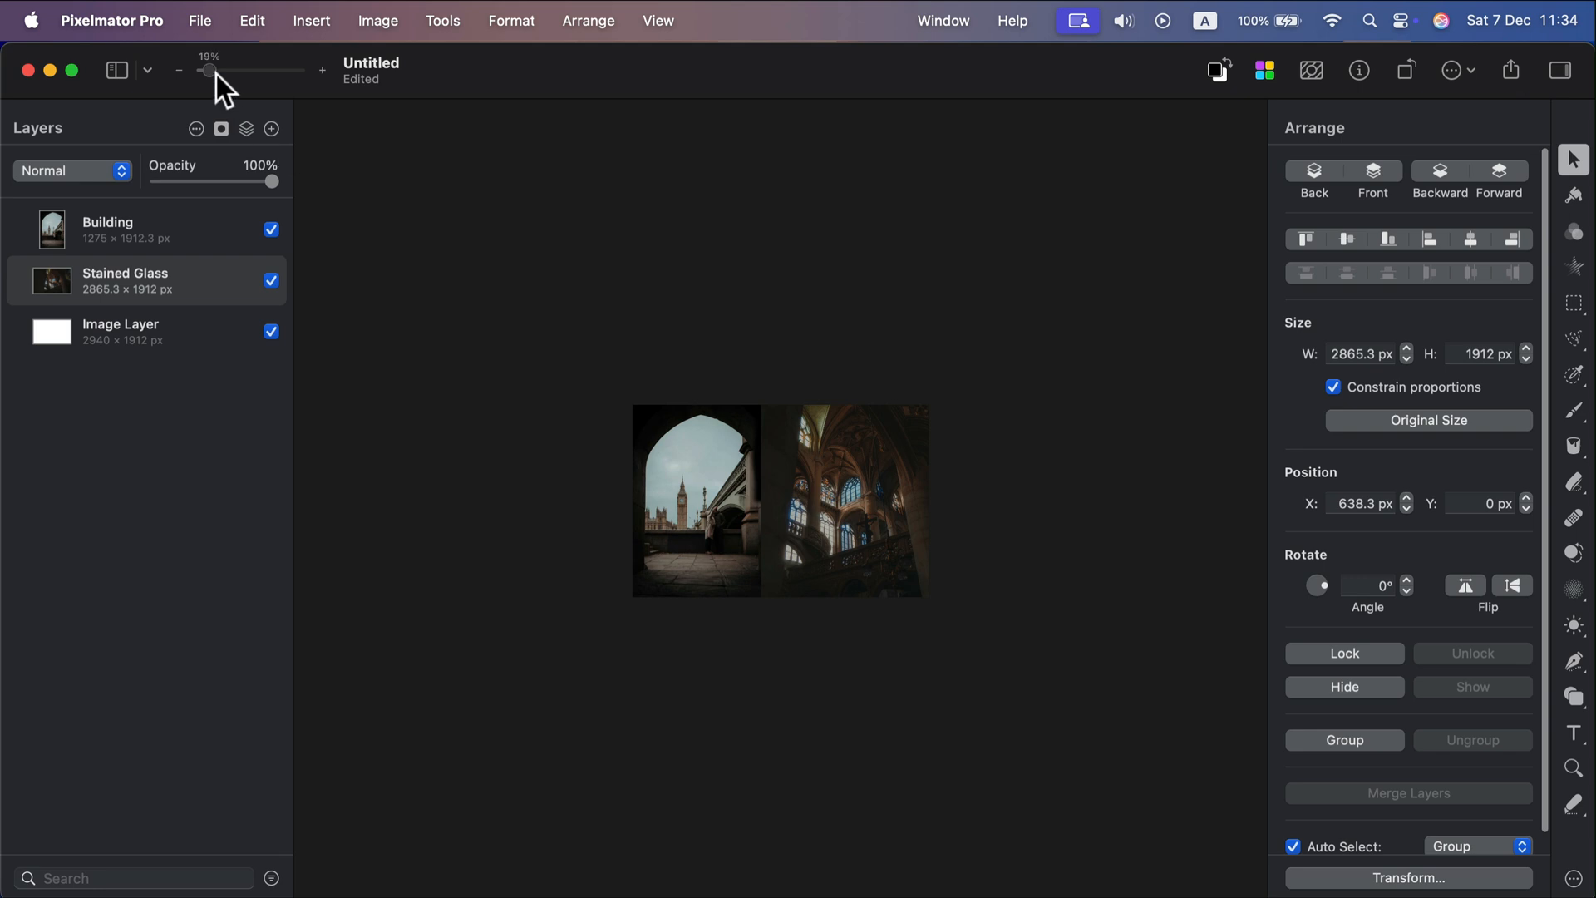
- Zoom so the Big Ben and stained-glass cathedral photos fill the view edge to edge
{"action": "left_click_drag", "start_coordinate": [210, 70], "coordinate": [235, 70]}
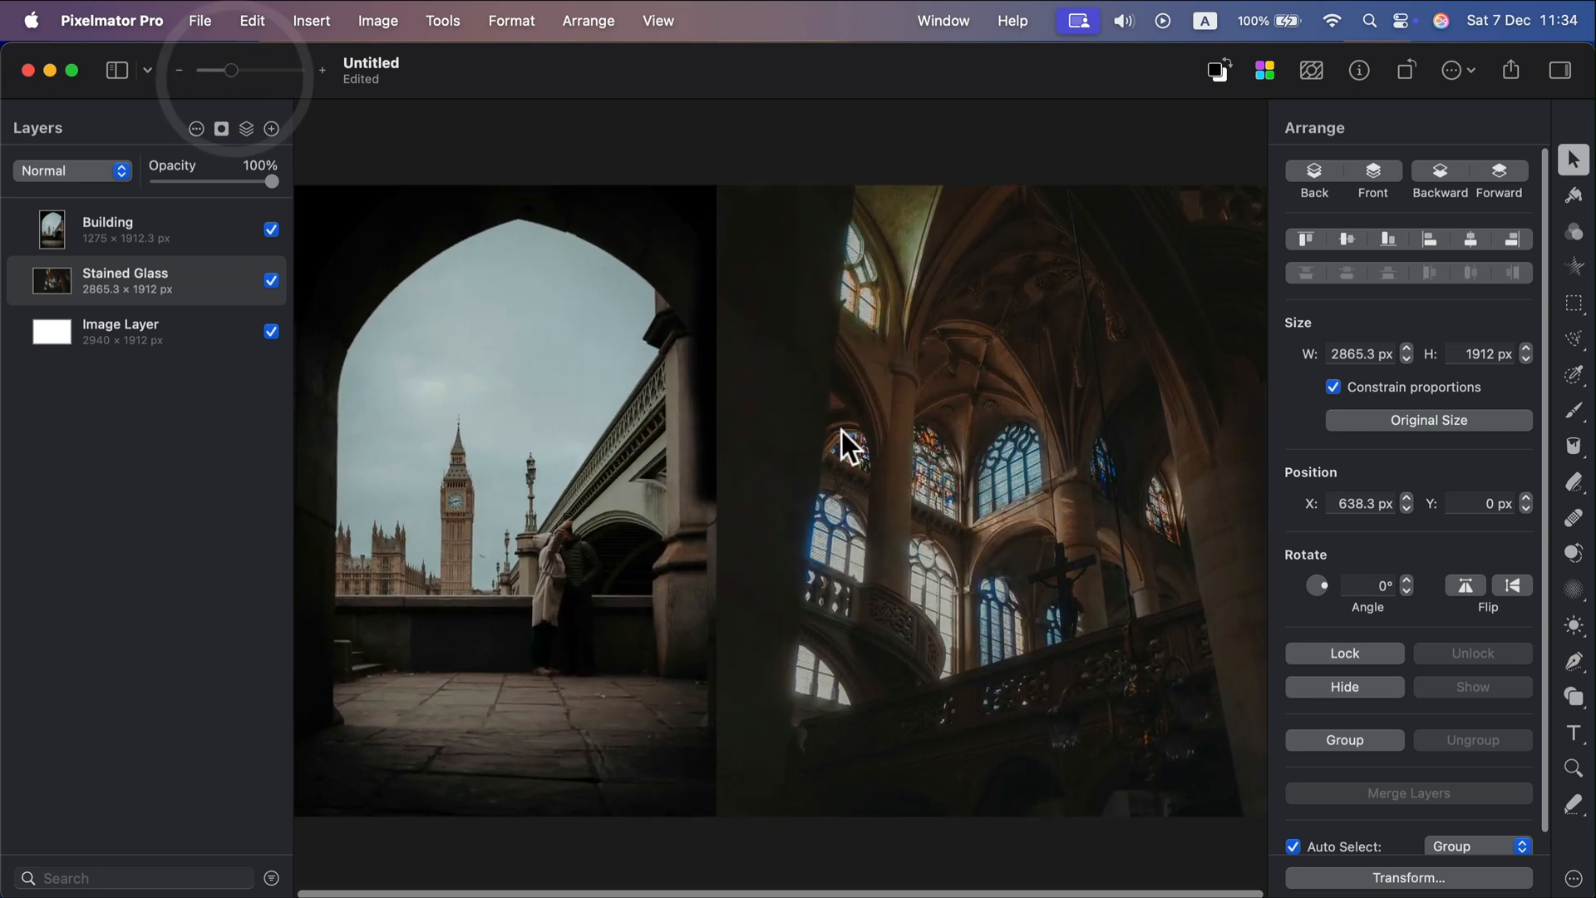
{"action": "left_click_drag", "start_coordinate": [239, 69], "coordinate": [226, 70]}
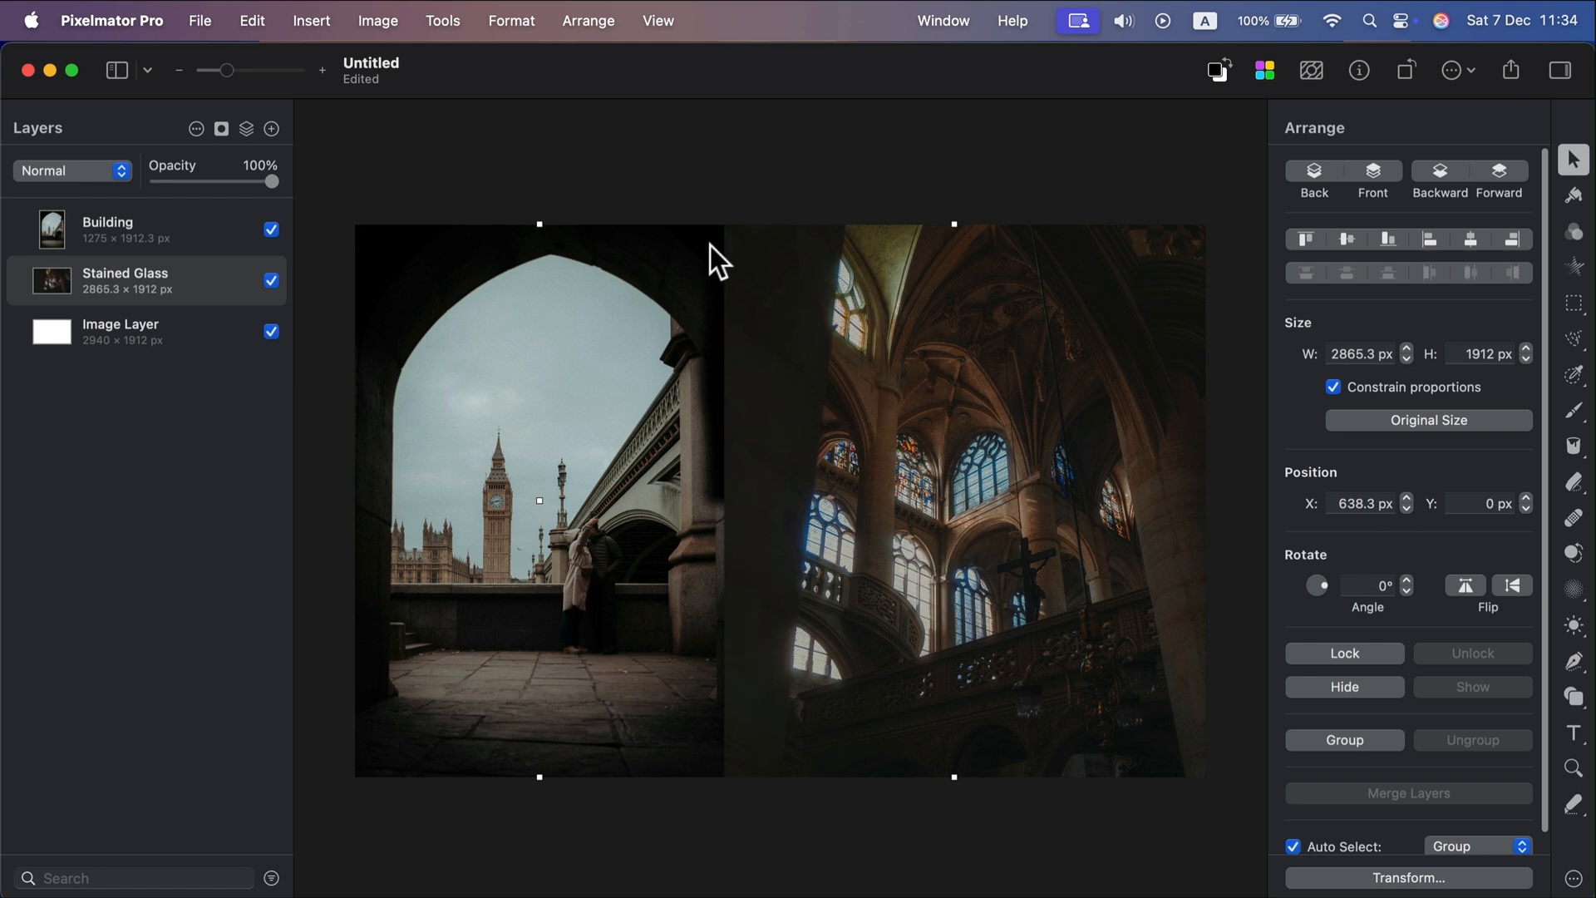
{"action": "mouse_move", "coordinate": [1012, 158]}
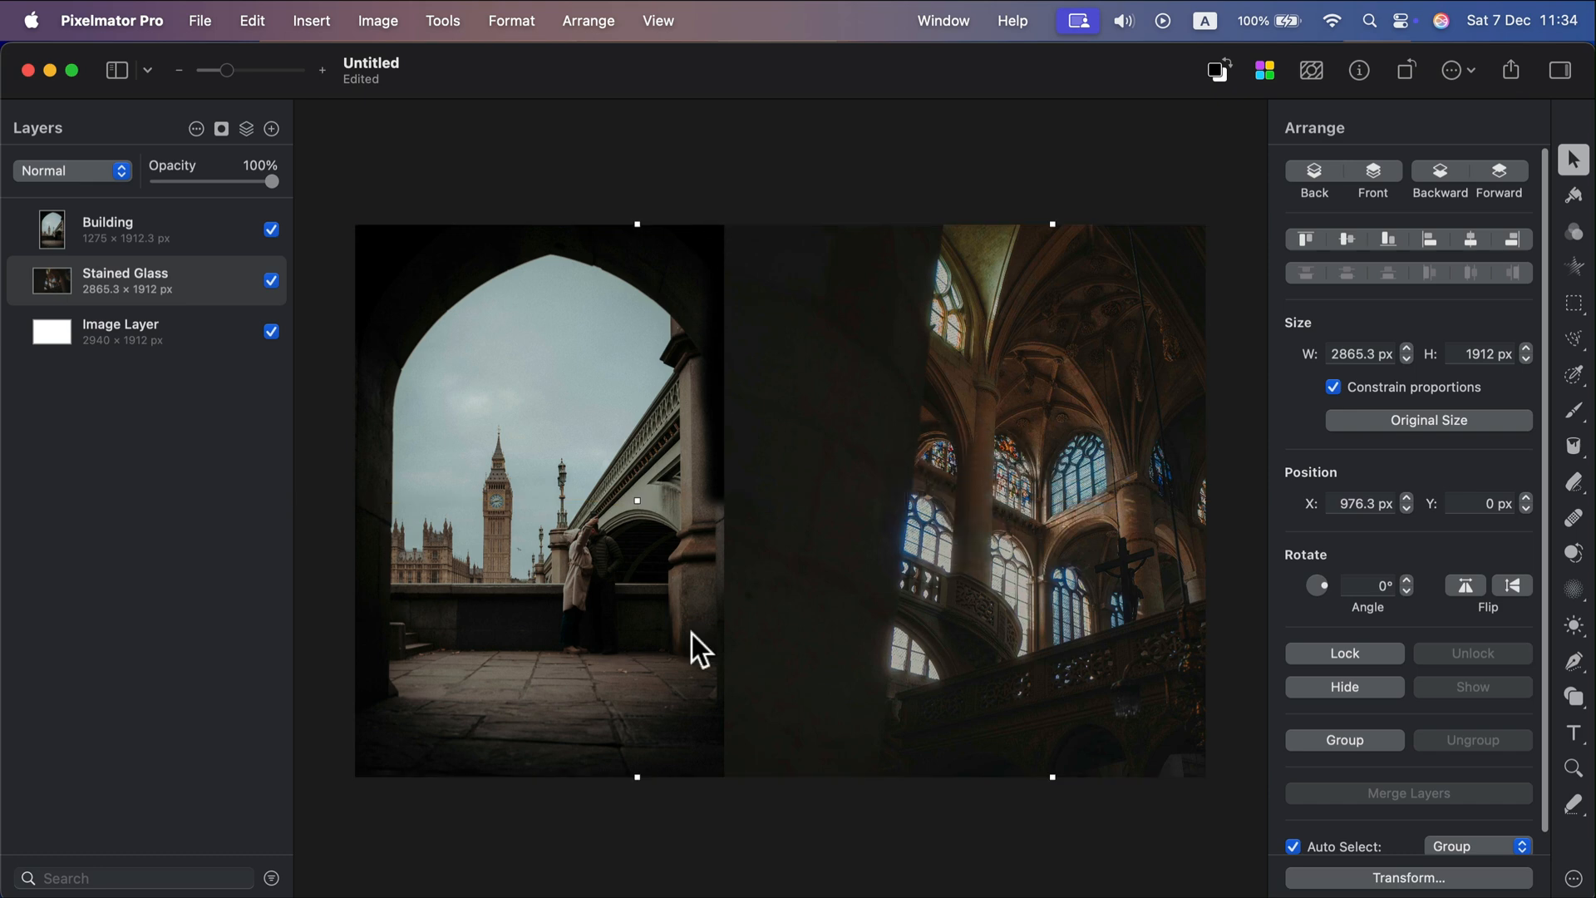
{"action": "mouse_move", "coordinate": [848, 387]}
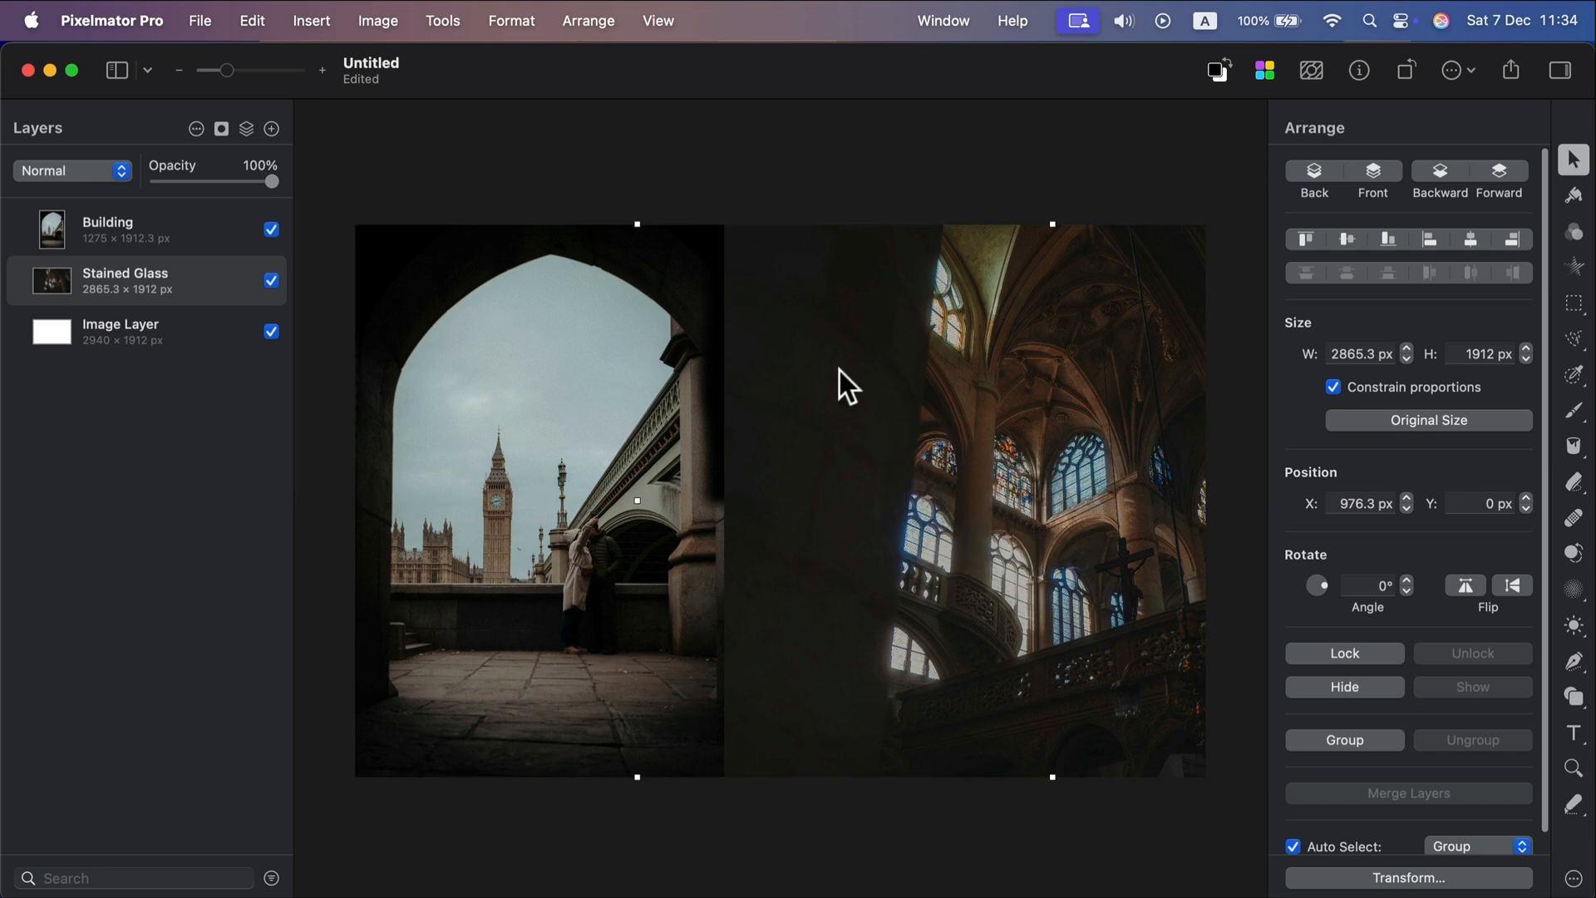
{"action": "mouse_move", "coordinate": [752, 481]}
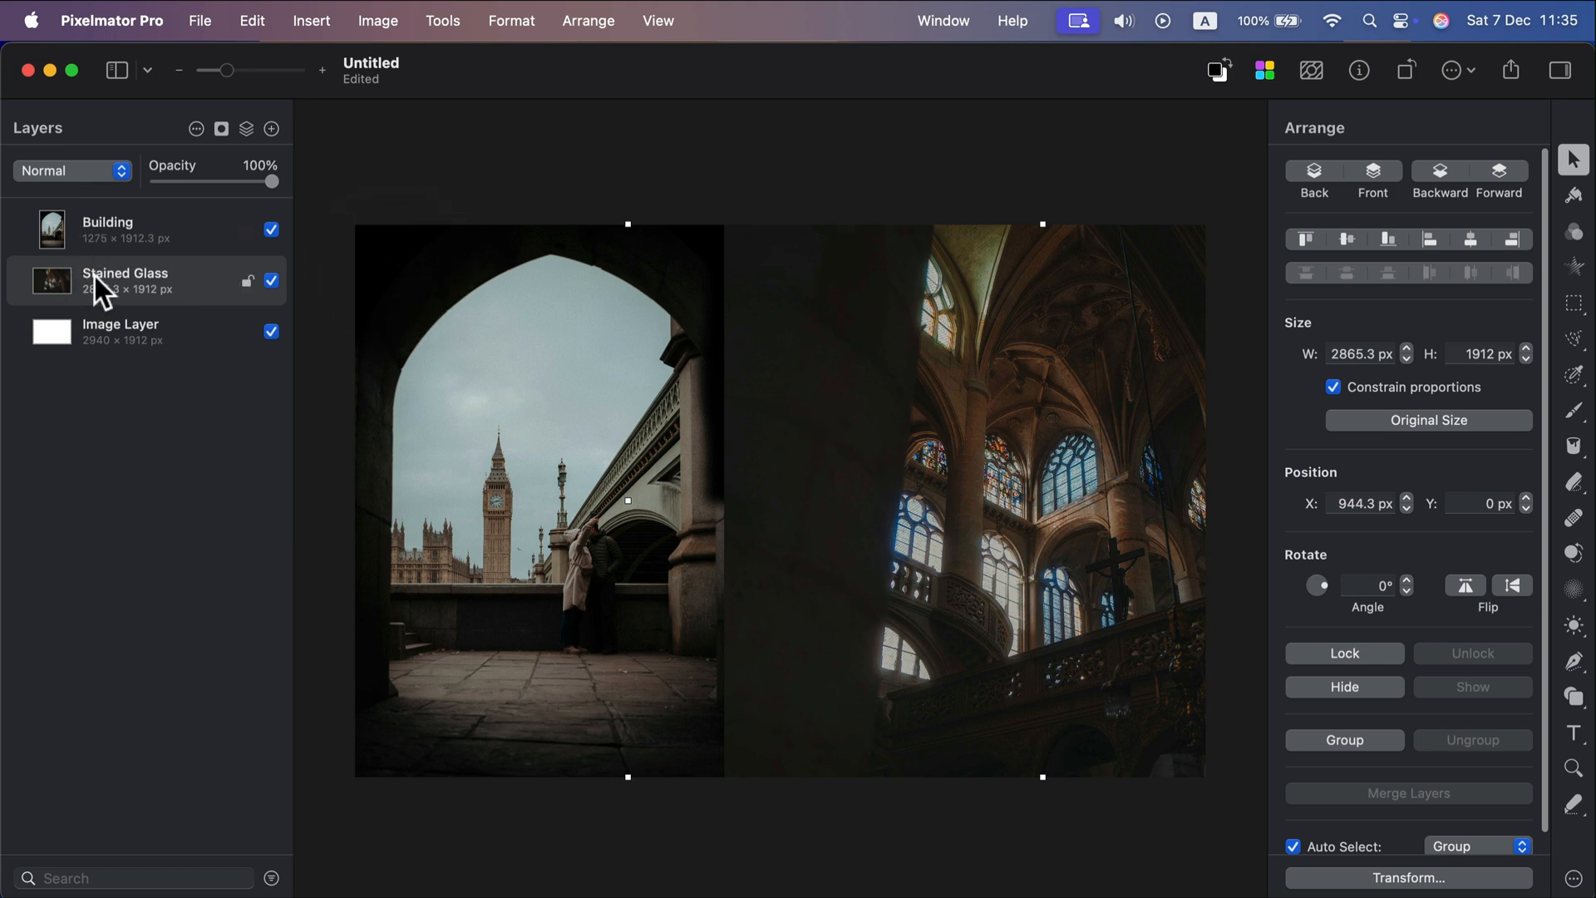
- Select the Building photo layer and add a blank reveal-all mask to it
{"action": "left_click", "coordinate": [106, 228]}
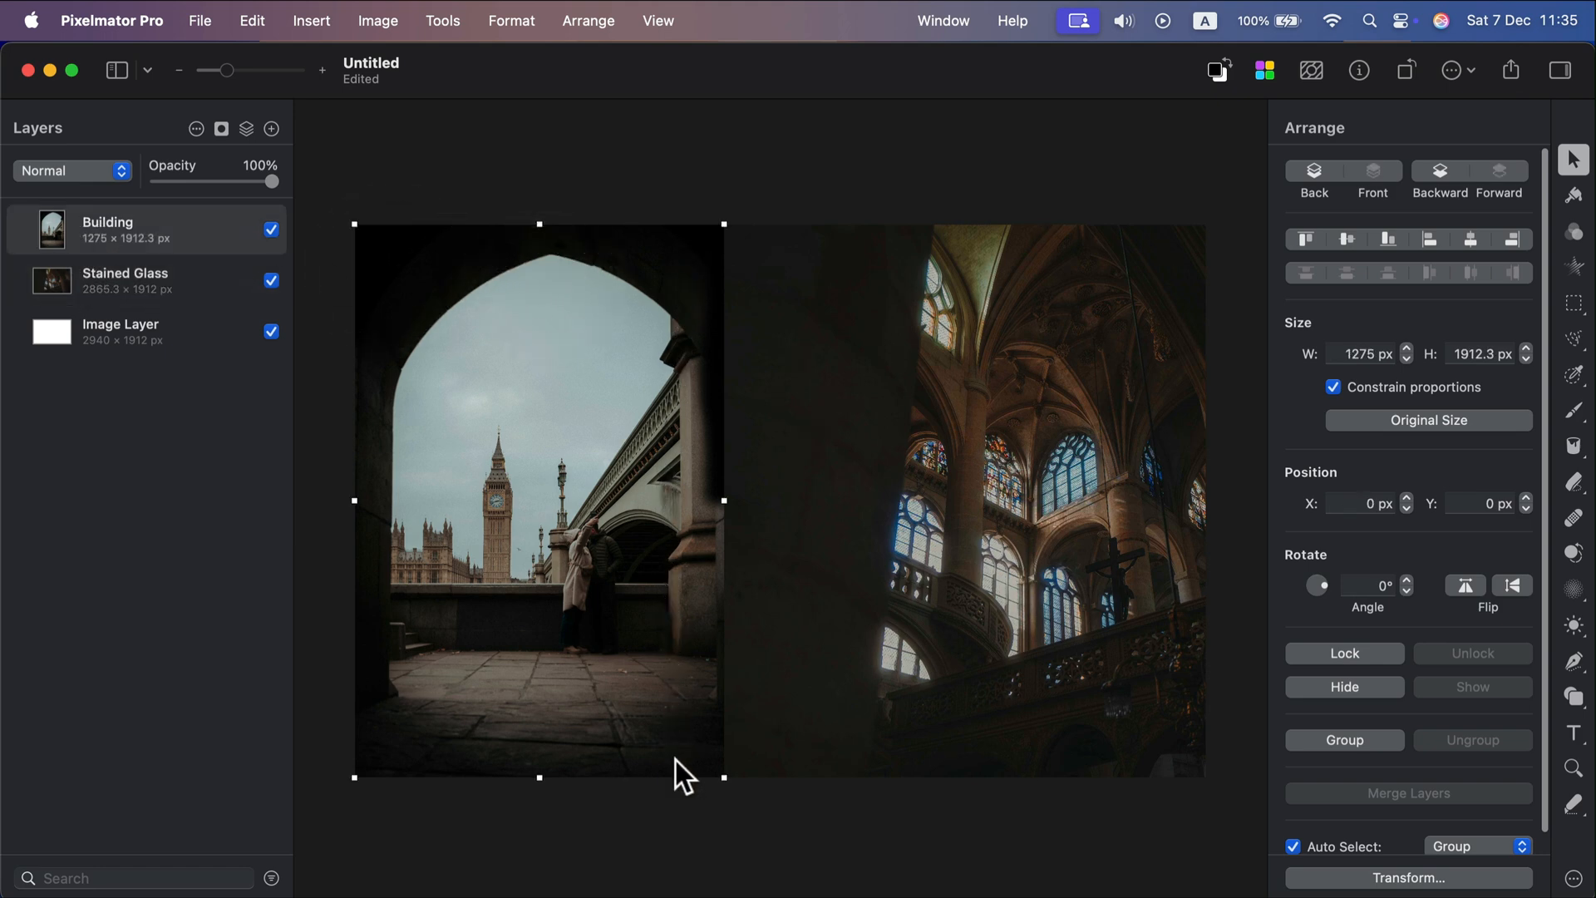
{"action": "mouse_move", "coordinate": [336, 130]}
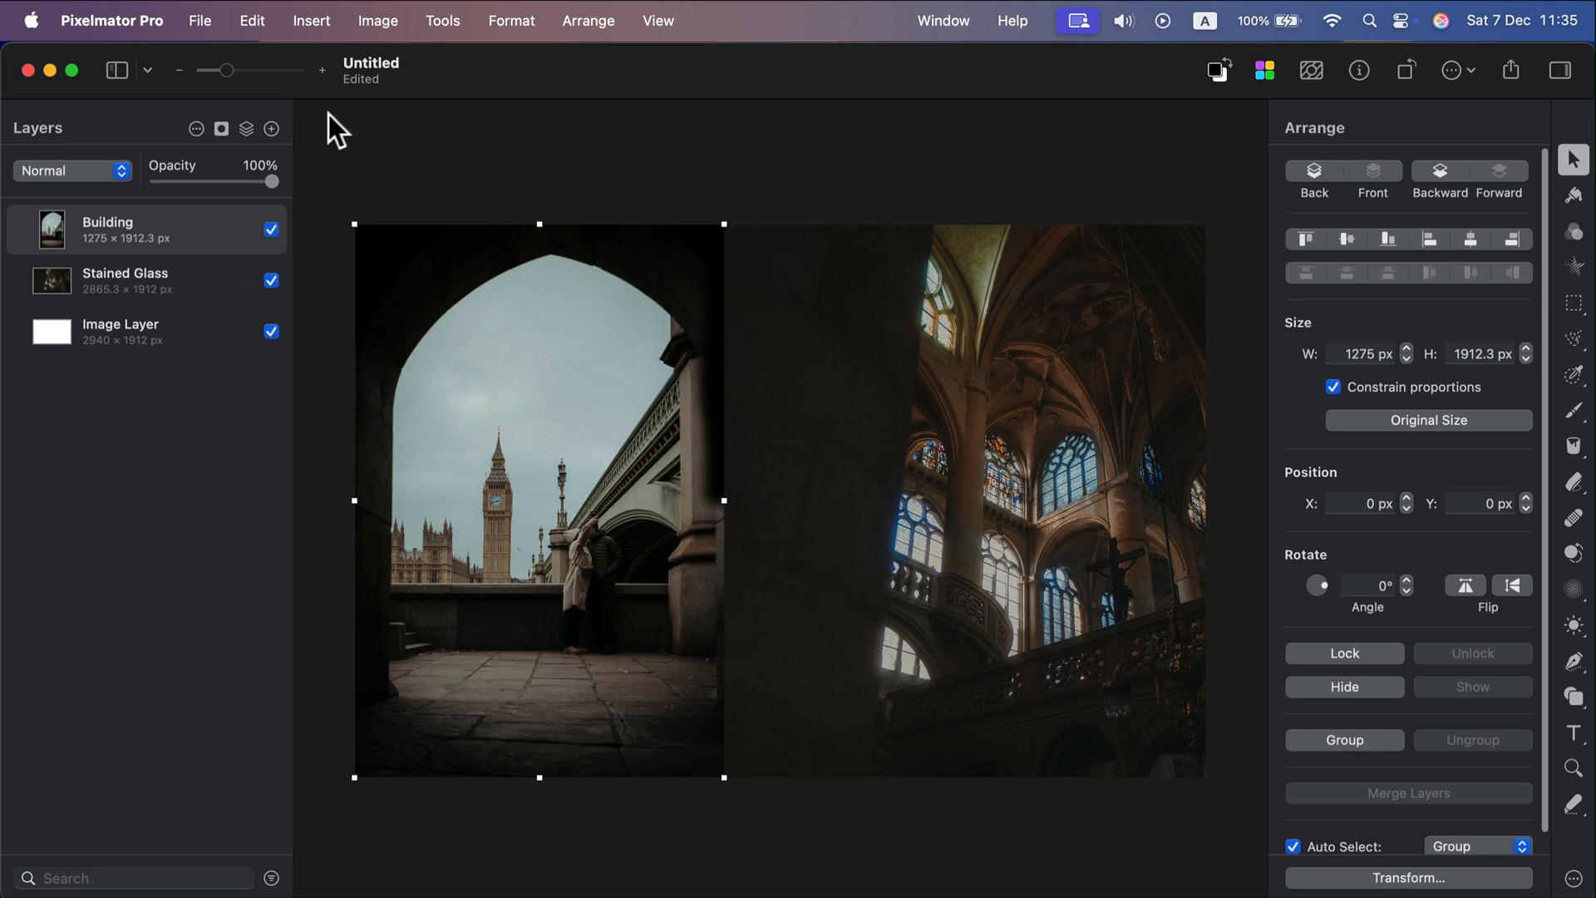
{"action": "mouse_move", "coordinate": [226, 133]}
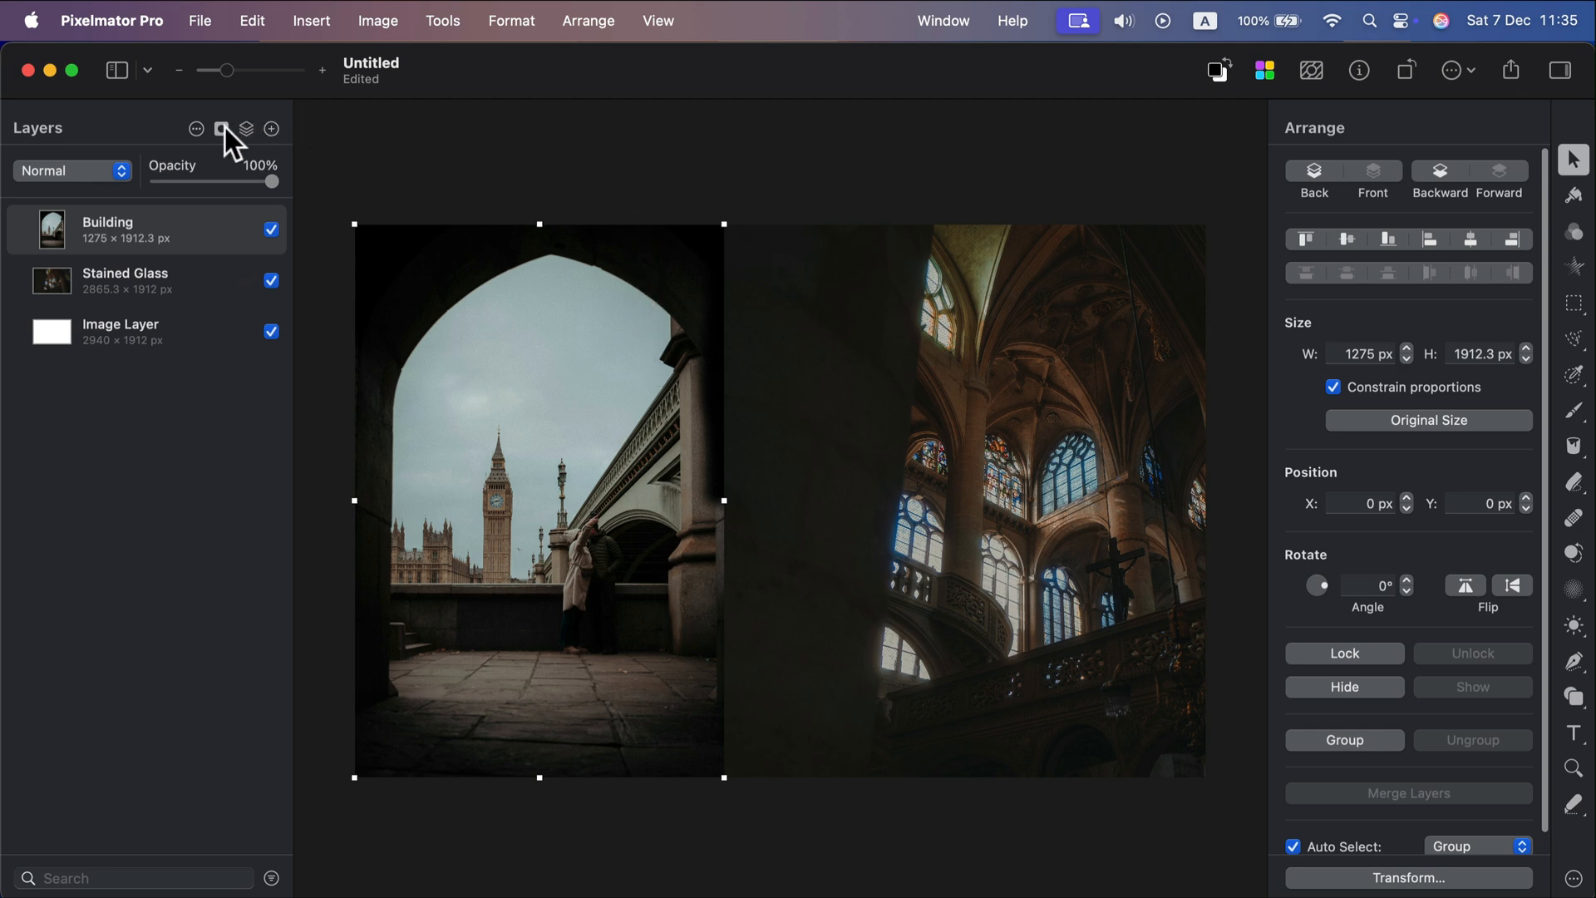
{"action": "left_click", "coordinate": [220, 128]}
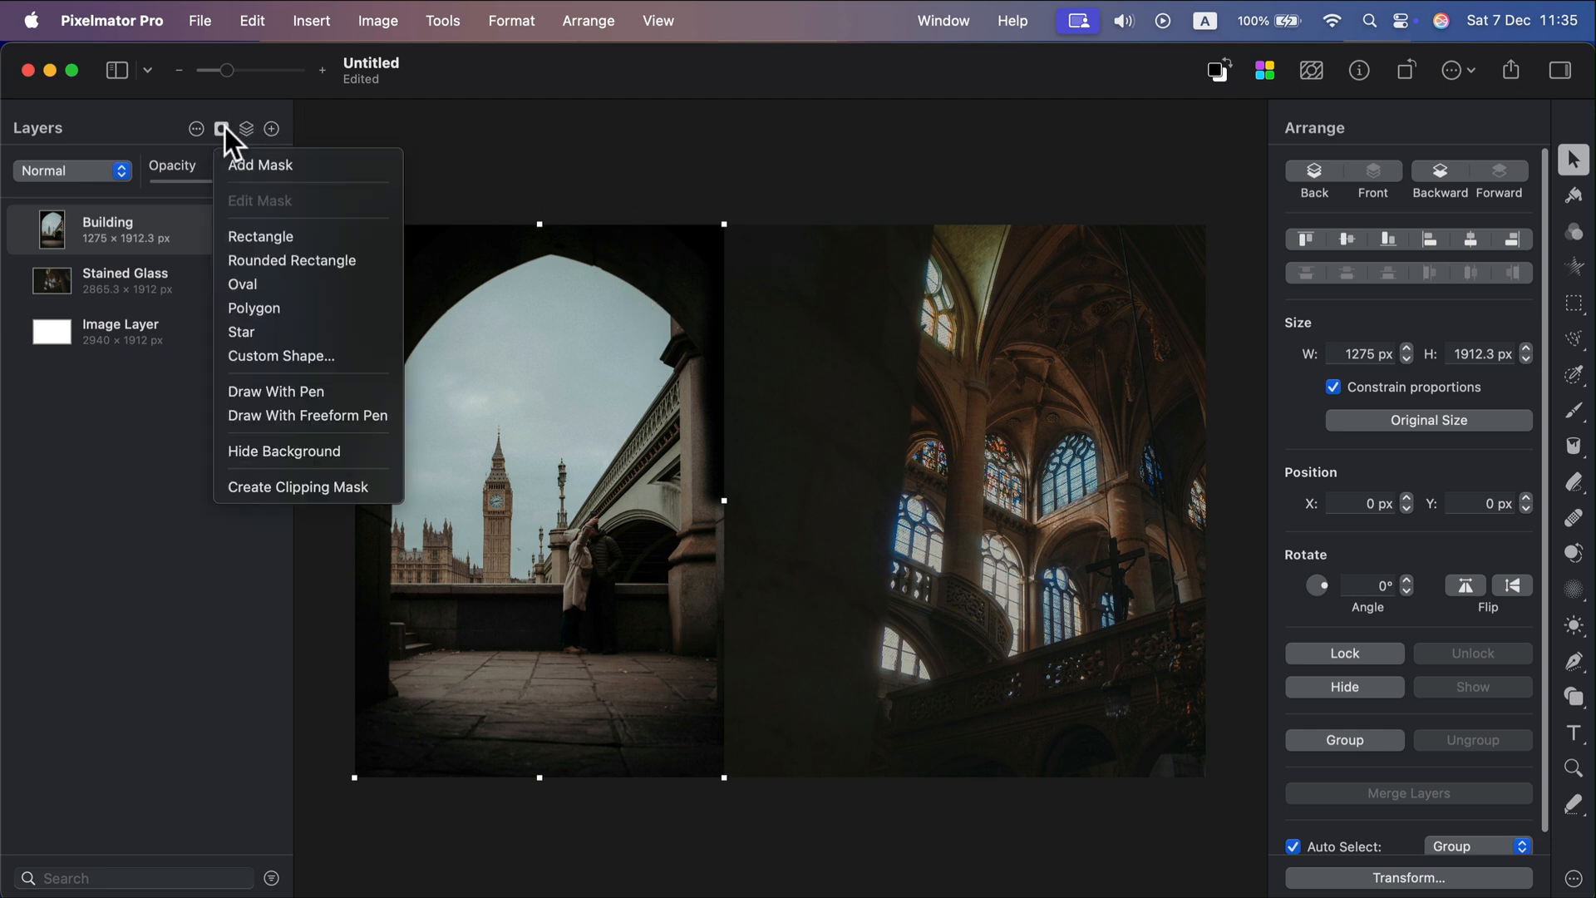
{"action": "mouse_move", "coordinate": [288, 164]}
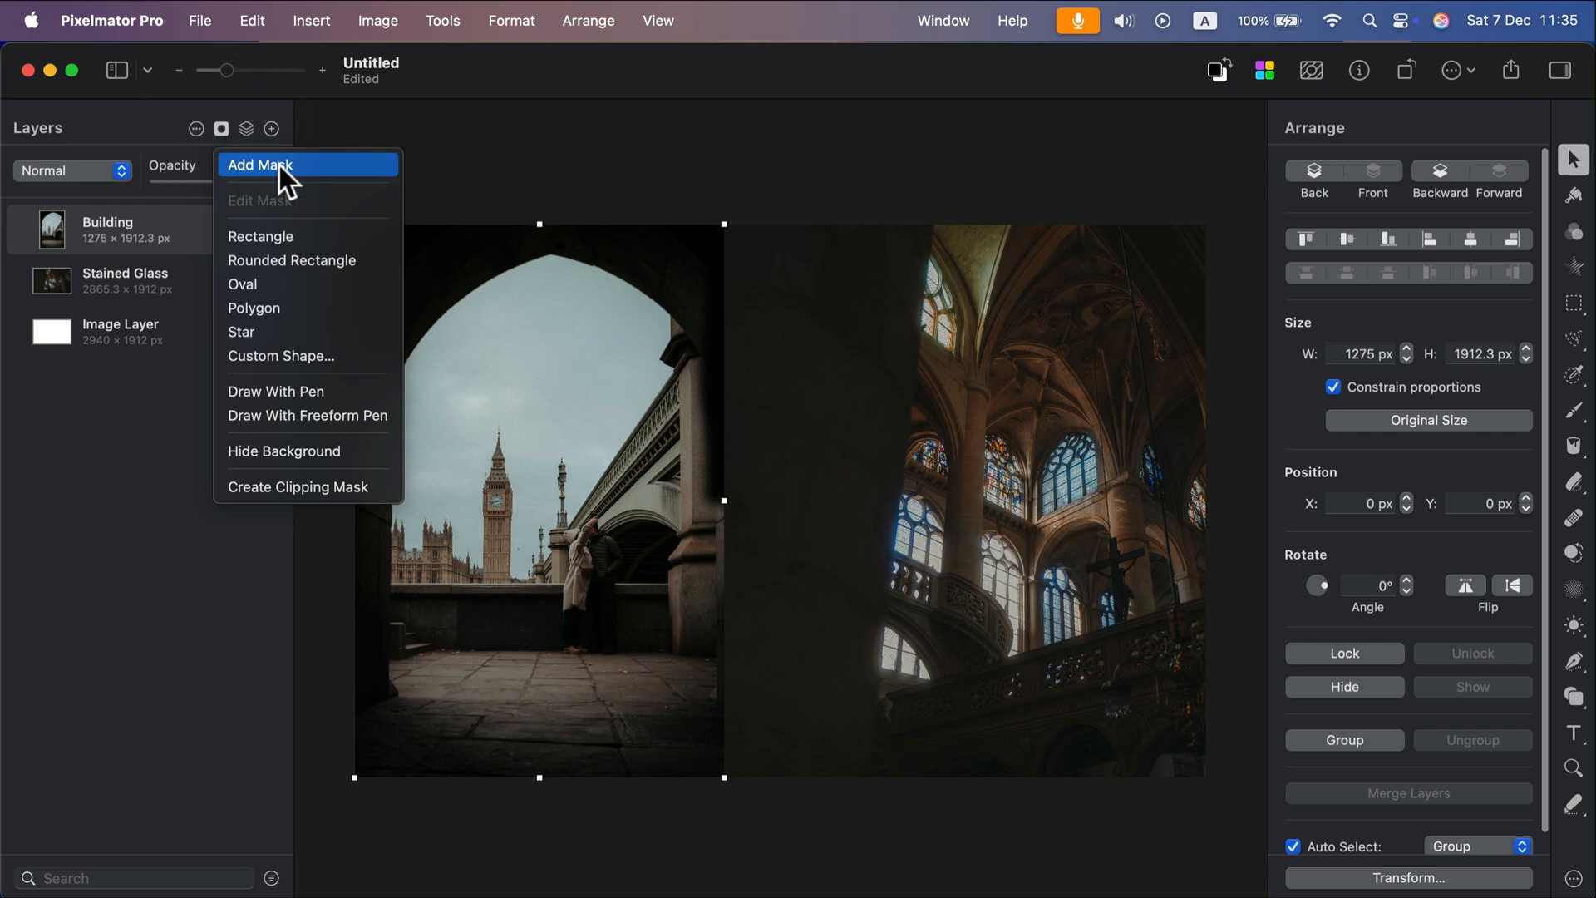
{"action": "left_click", "coordinate": [261, 165]}
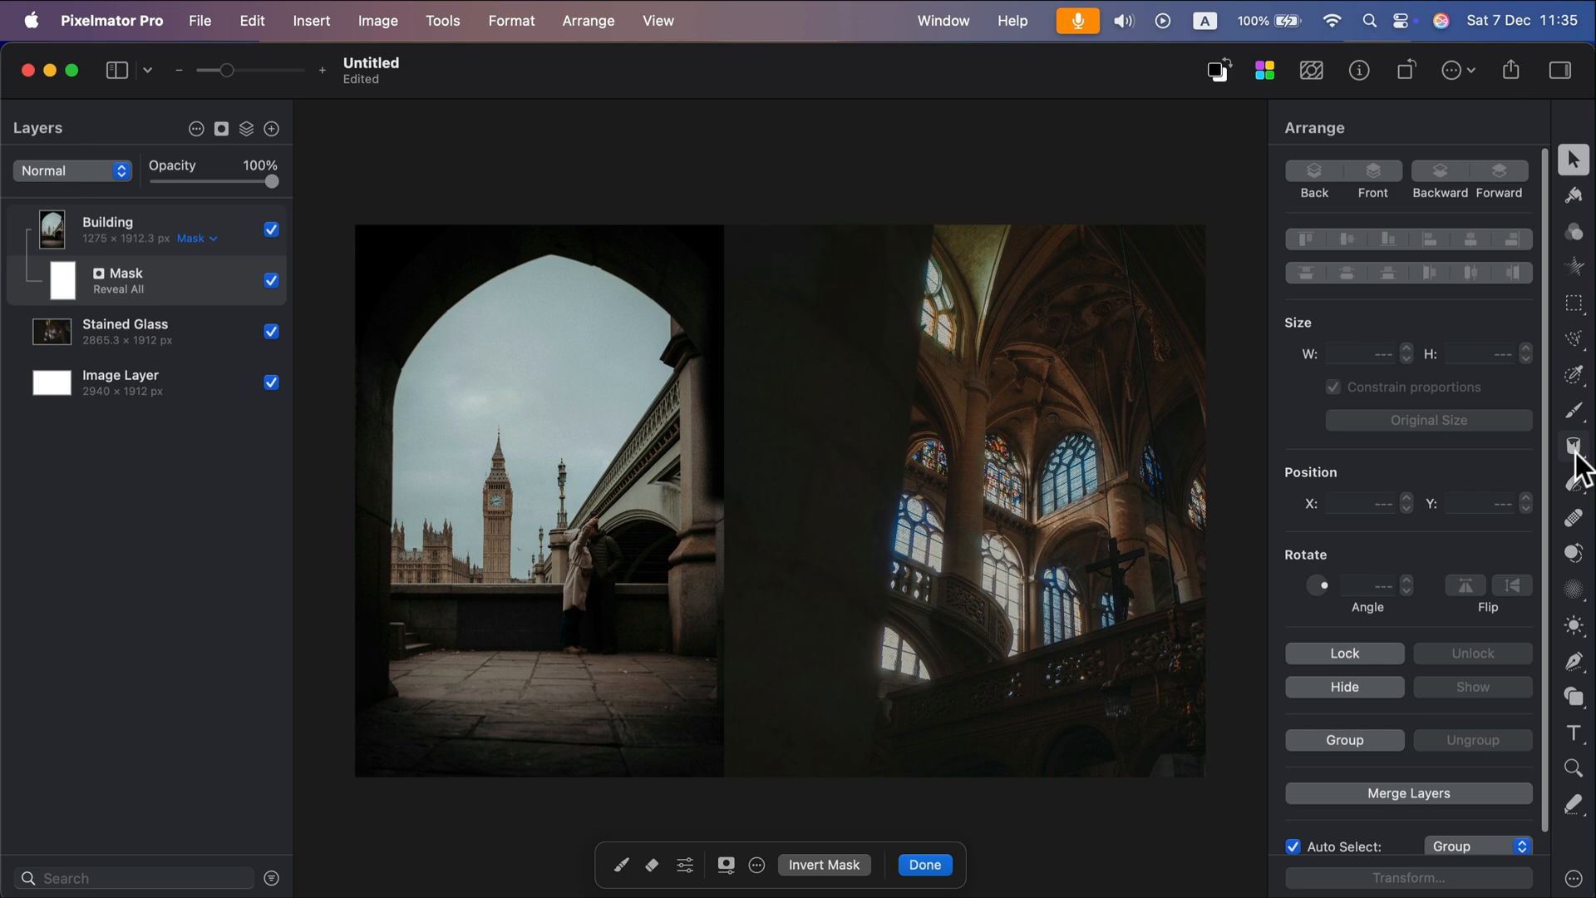
{"action": "mouse_move", "coordinate": [1572, 487]}
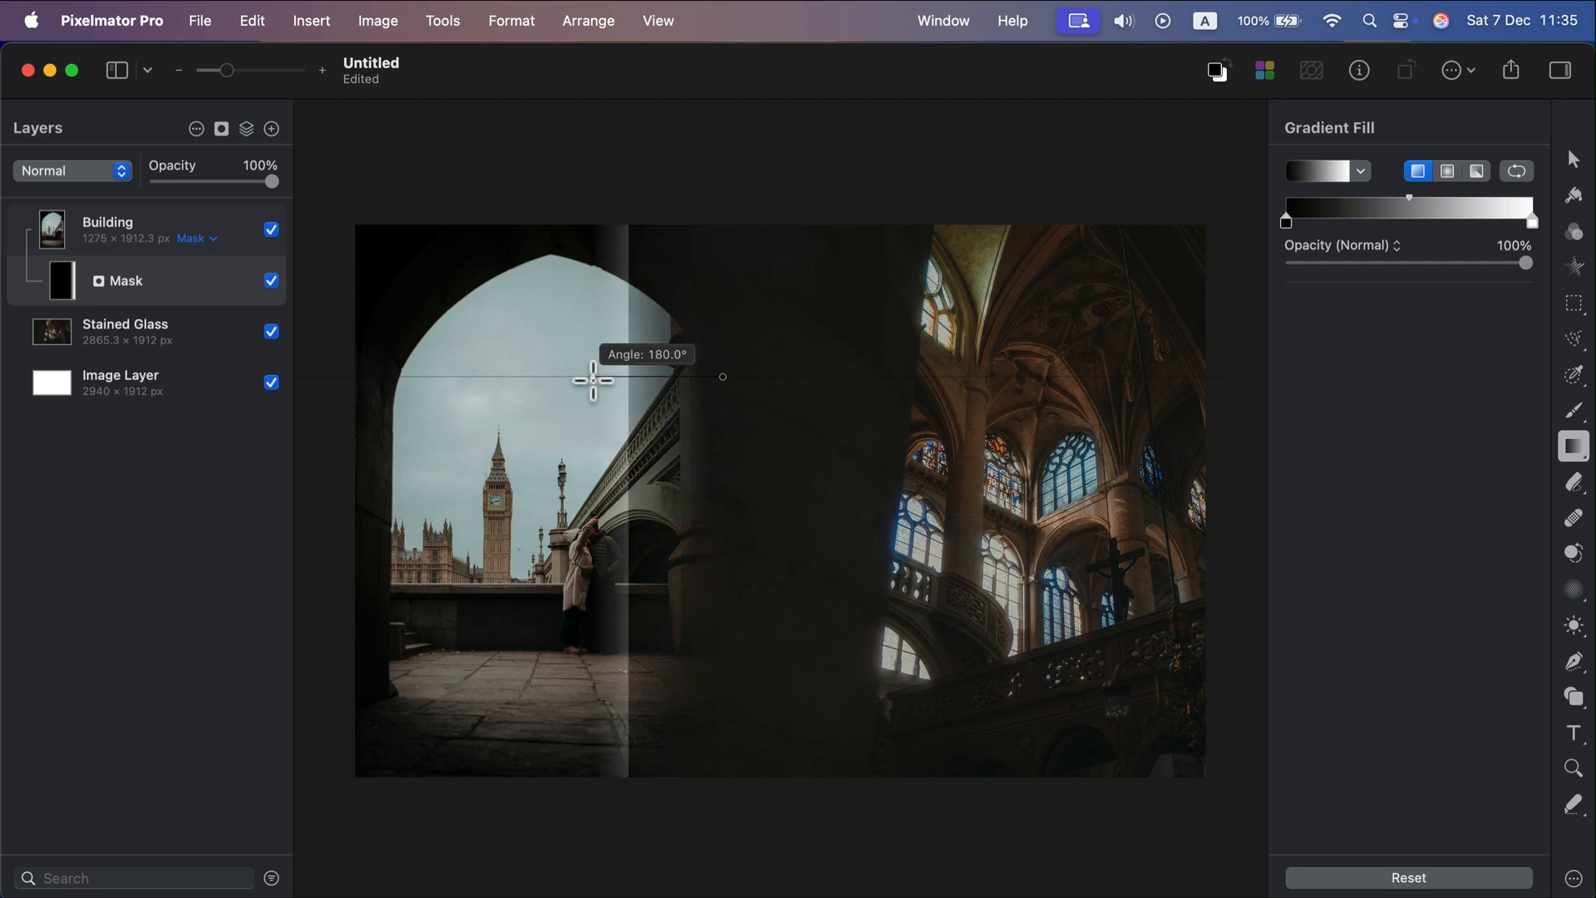
- Paint a horizontal gradient into the Building mask and show the Stained Glass layer to check the fade
{"action": "left_click_drag", "start_coordinate": [594, 379], "coordinate": [642, 379]}
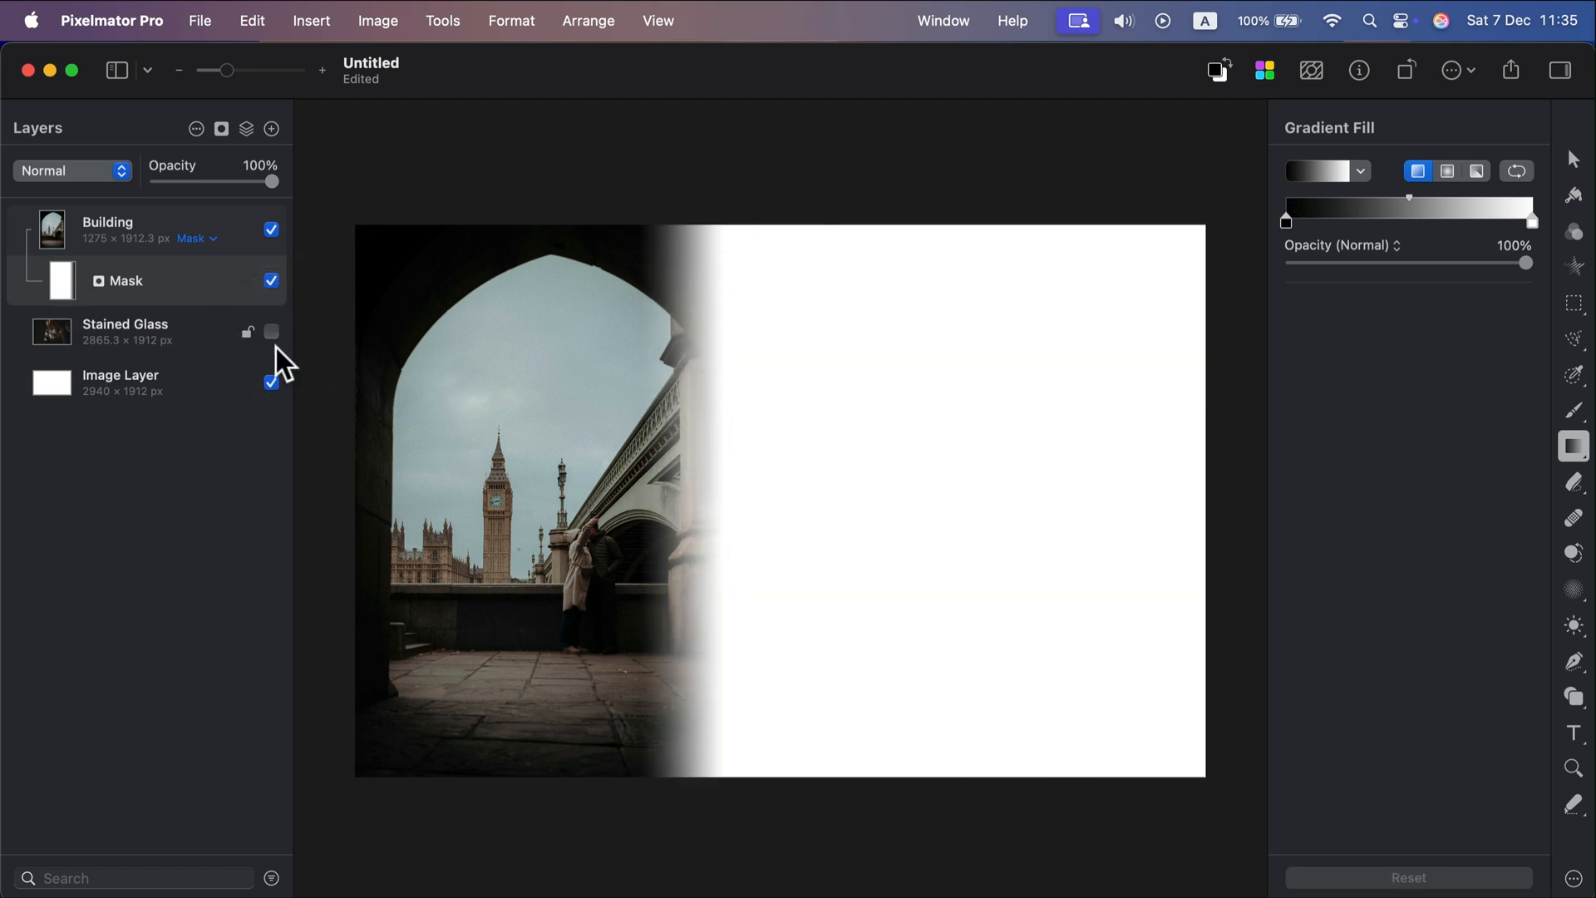
{"action": "left_click", "coordinate": [271, 331]}
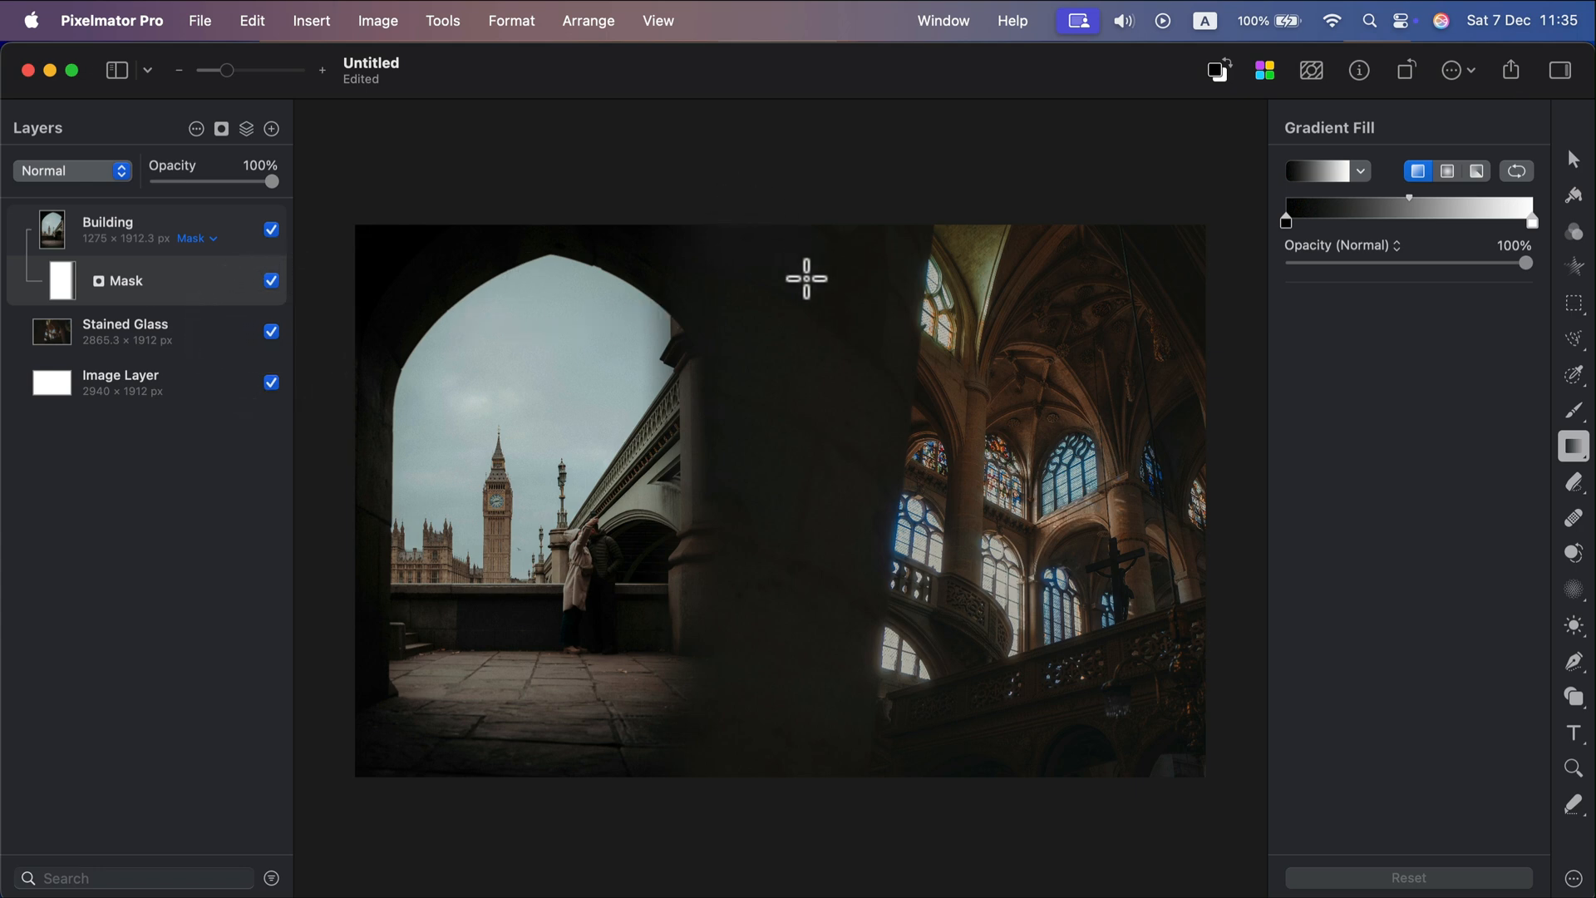
{"action": "mouse_move", "coordinate": [743, 310]}
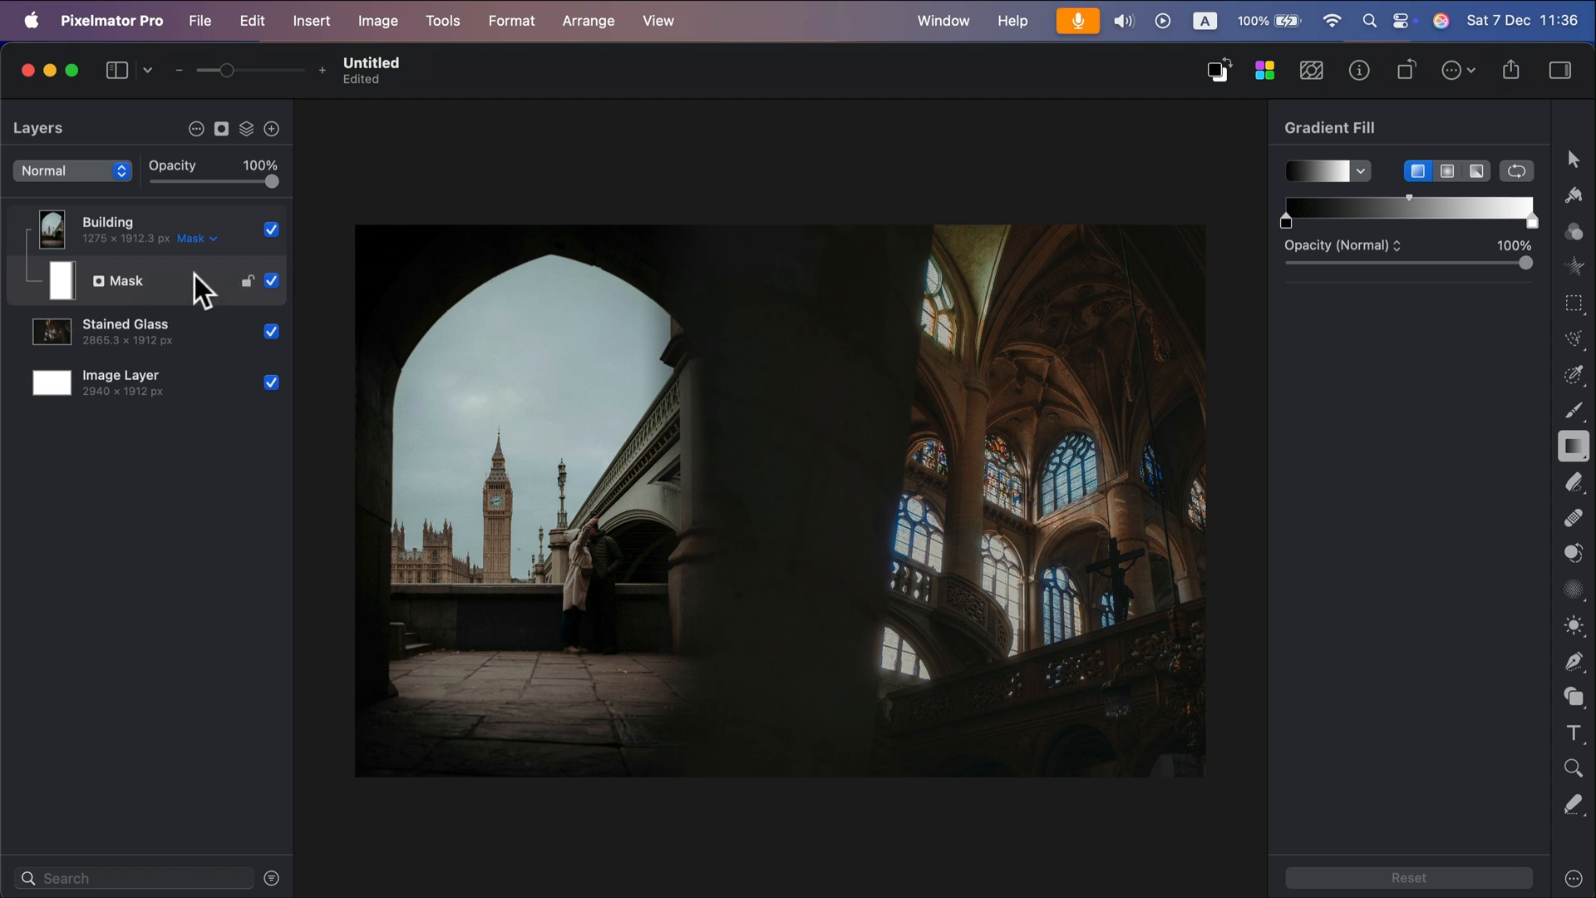
- Remove the gradient mask from the Building photo via its context menu
{"action": "right_click", "coordinate": [127, 281]}
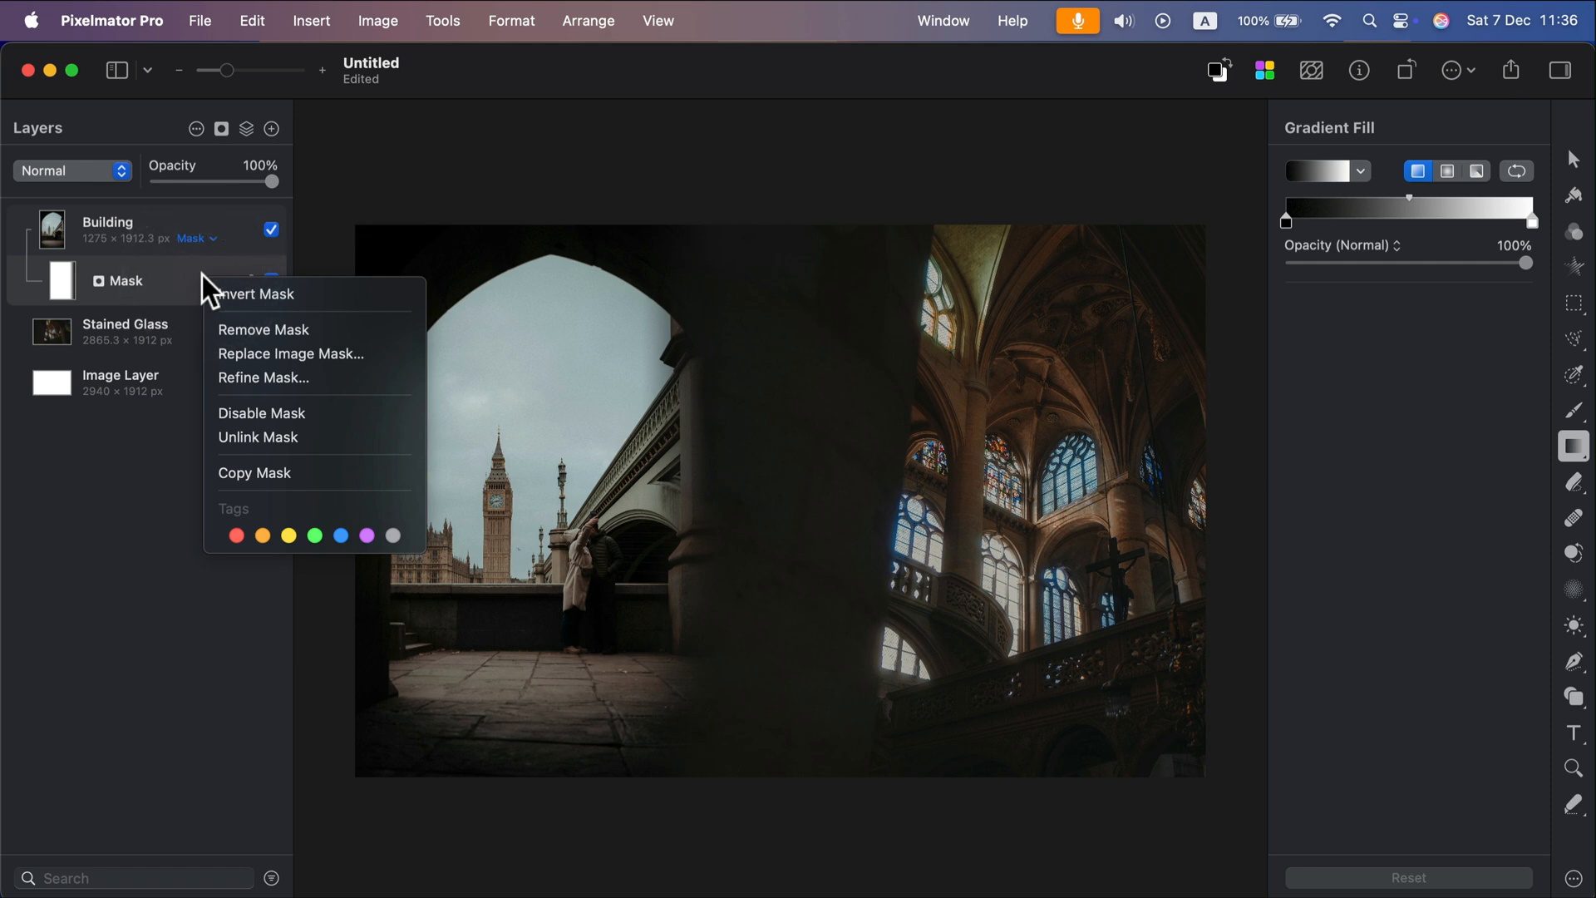
{"action": "left_click", "coordinate": [263, 329]}
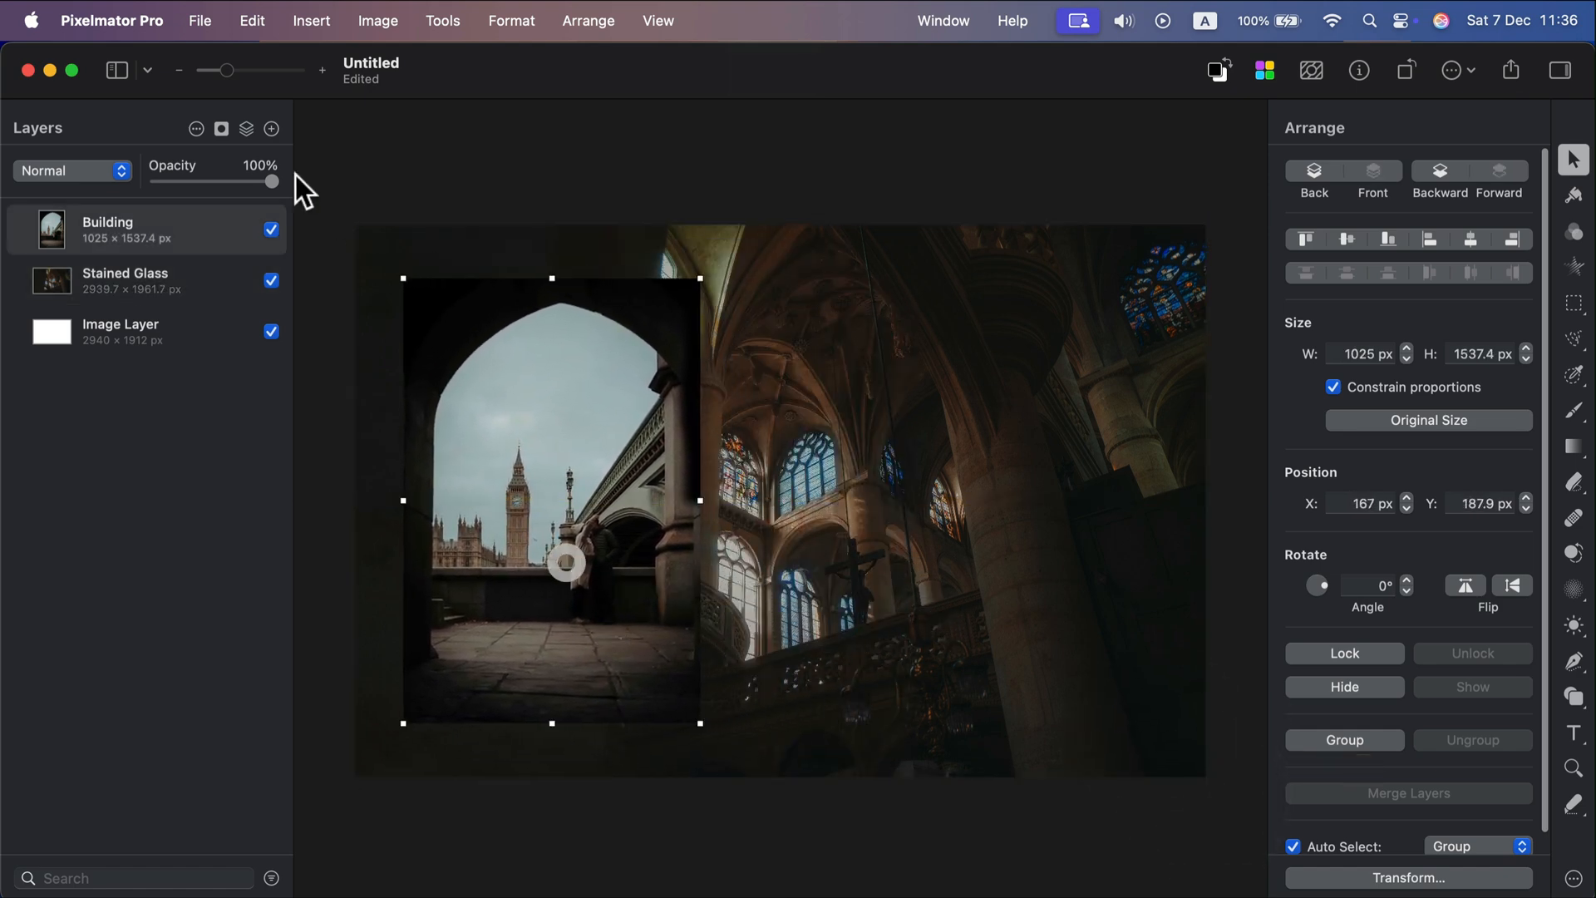
{"action": "mouse_move", "coordinate": [221, 130]}
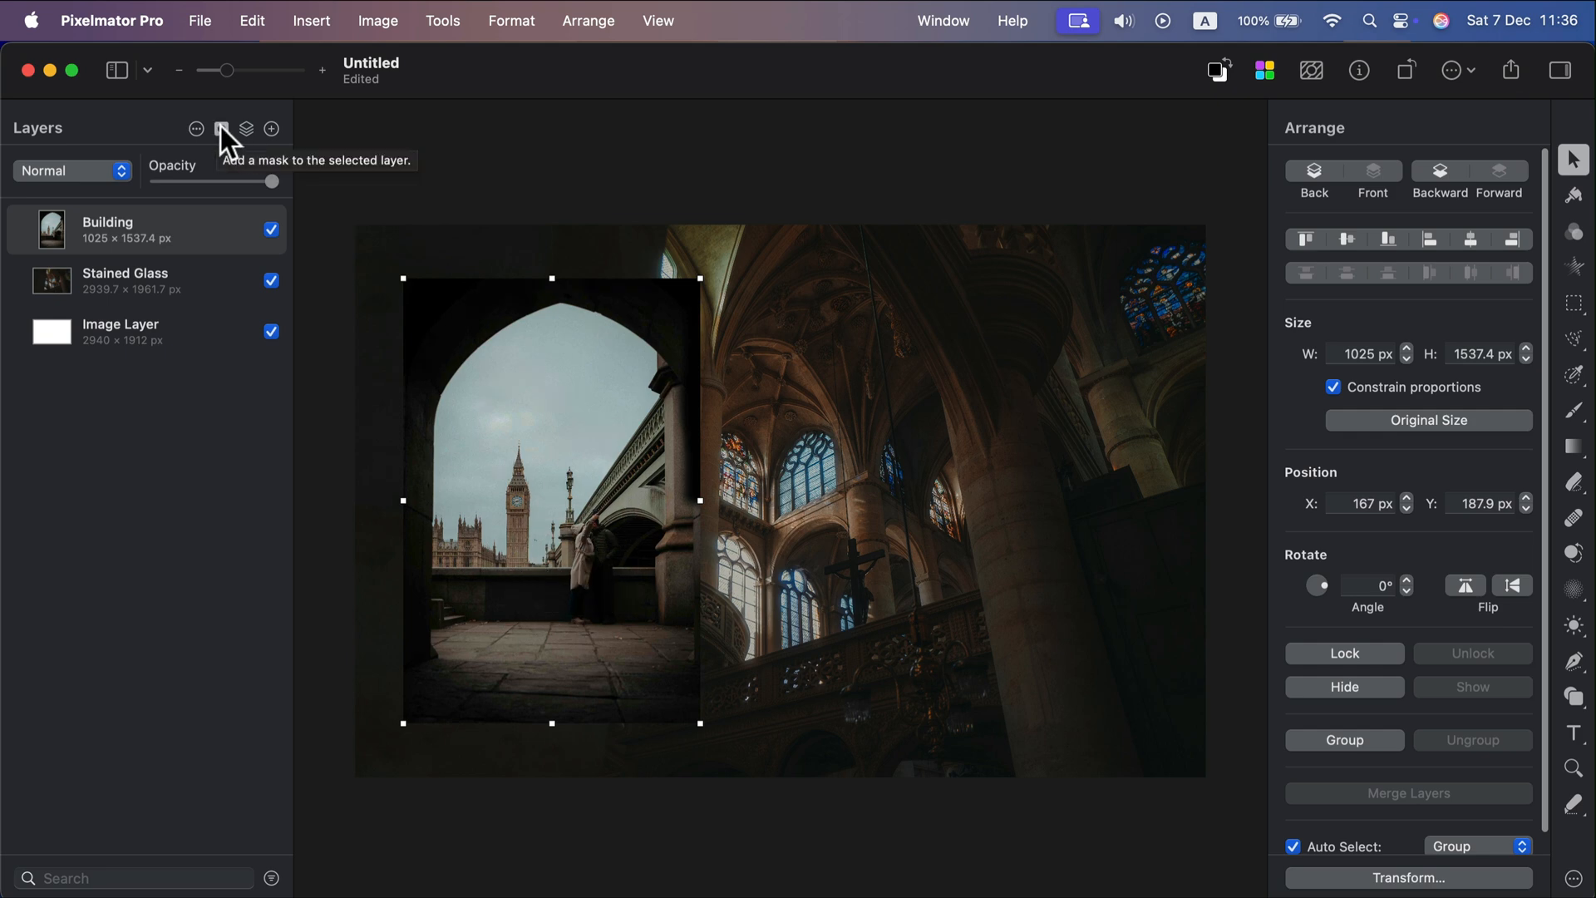
- Apply a heart from the Basic custom shapes as the Building photo's mask
{"action": "left_click", "coordinate": [221, 128]}
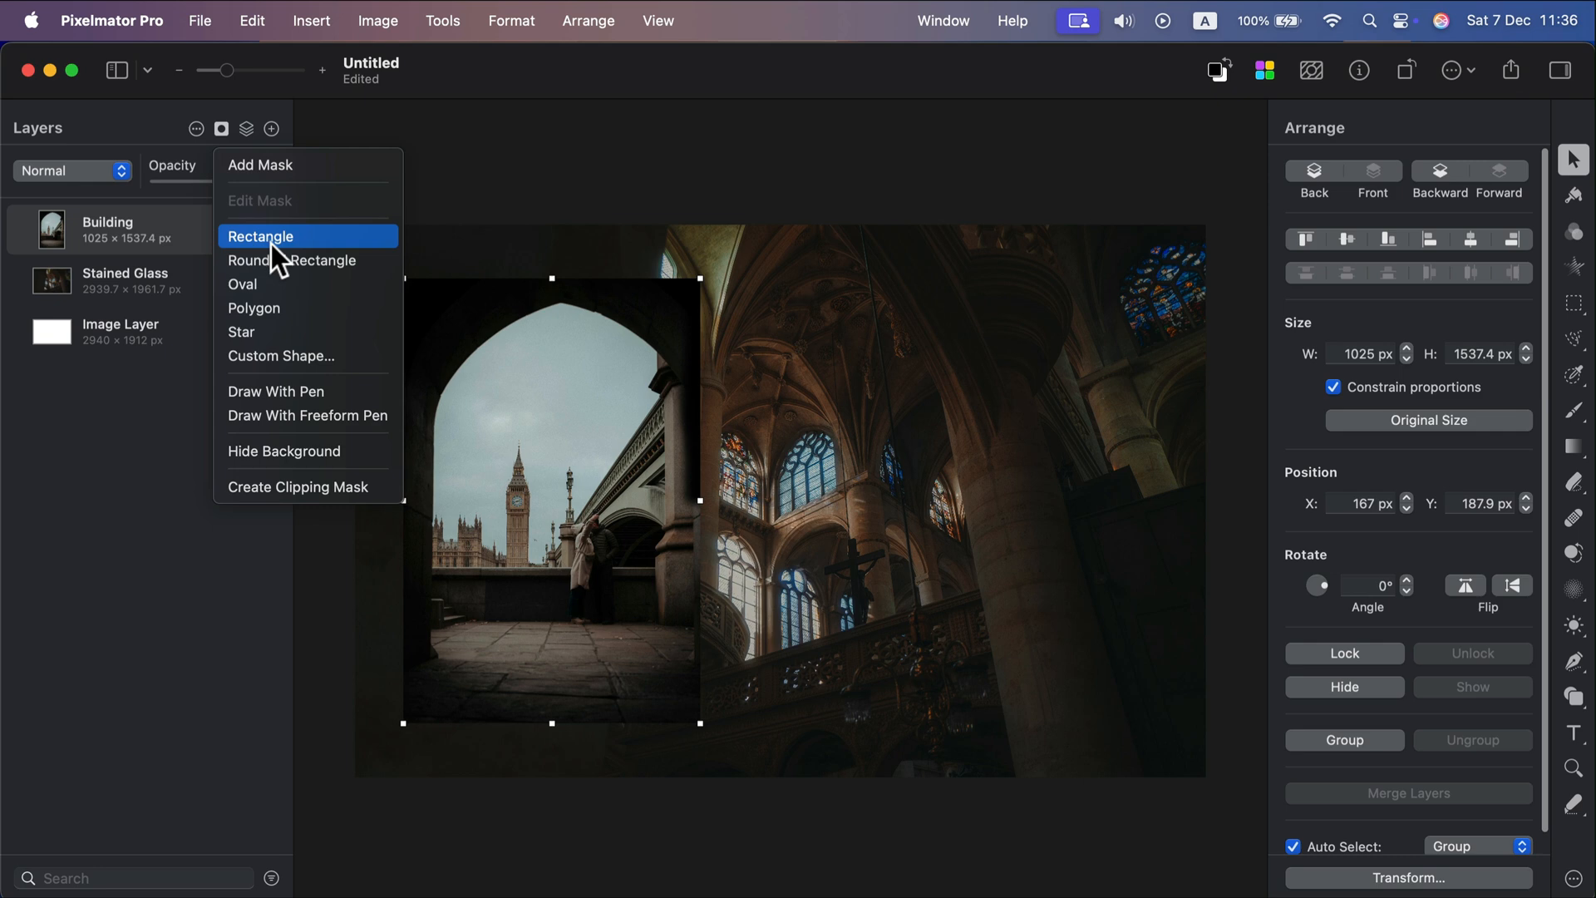
{"action": "mouse_move", "coordinate": [254, 335]}
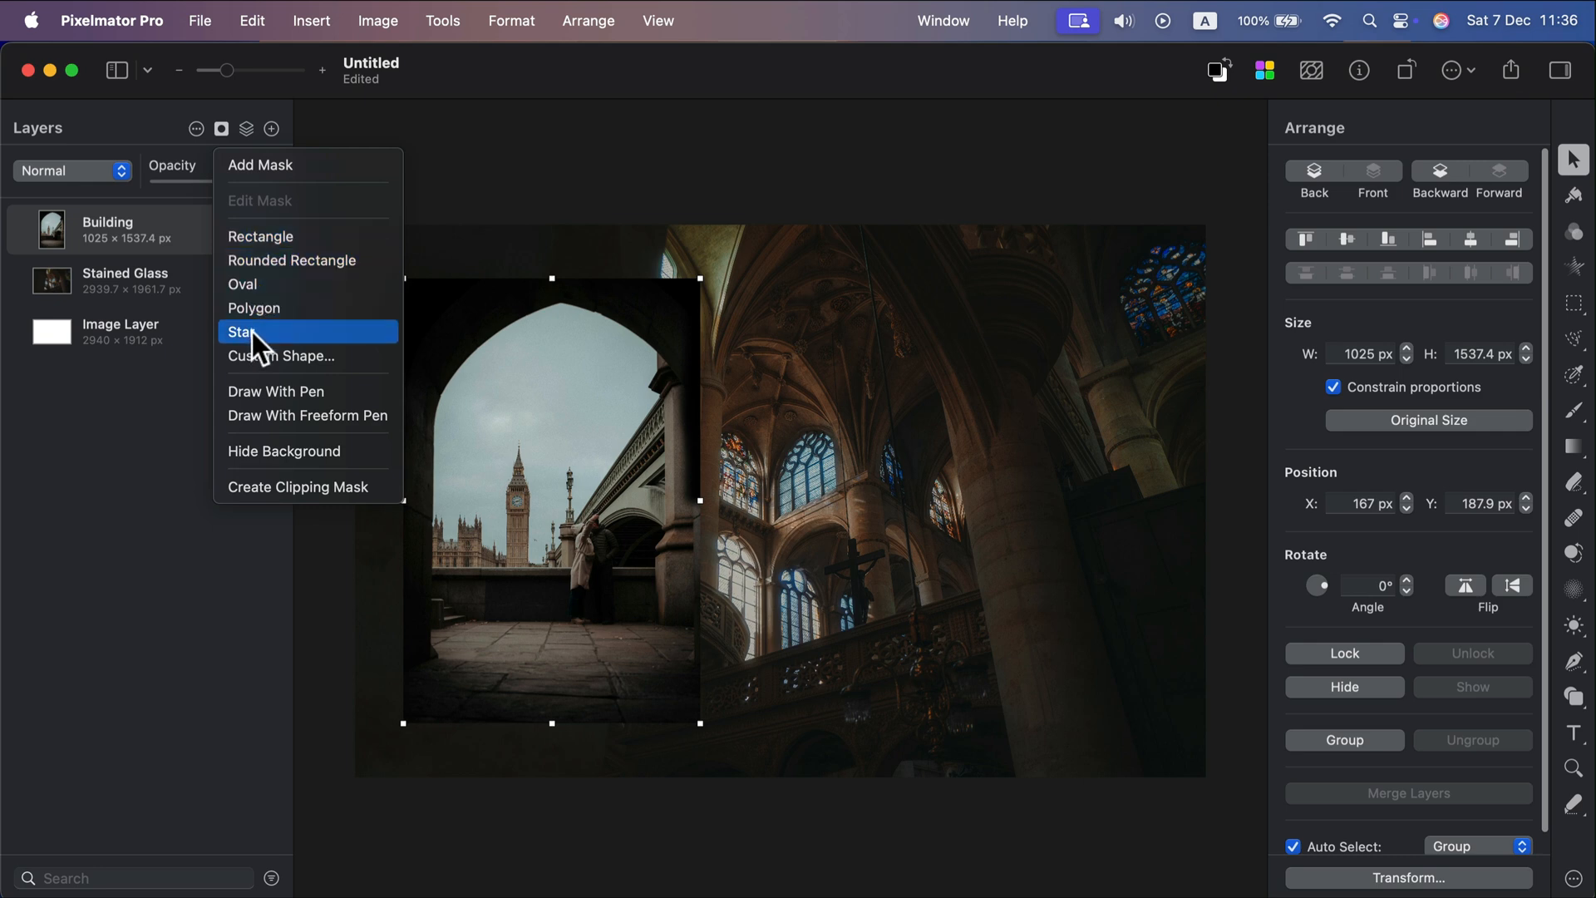
{"action": "left_click", "coordinate": [283, 356]}
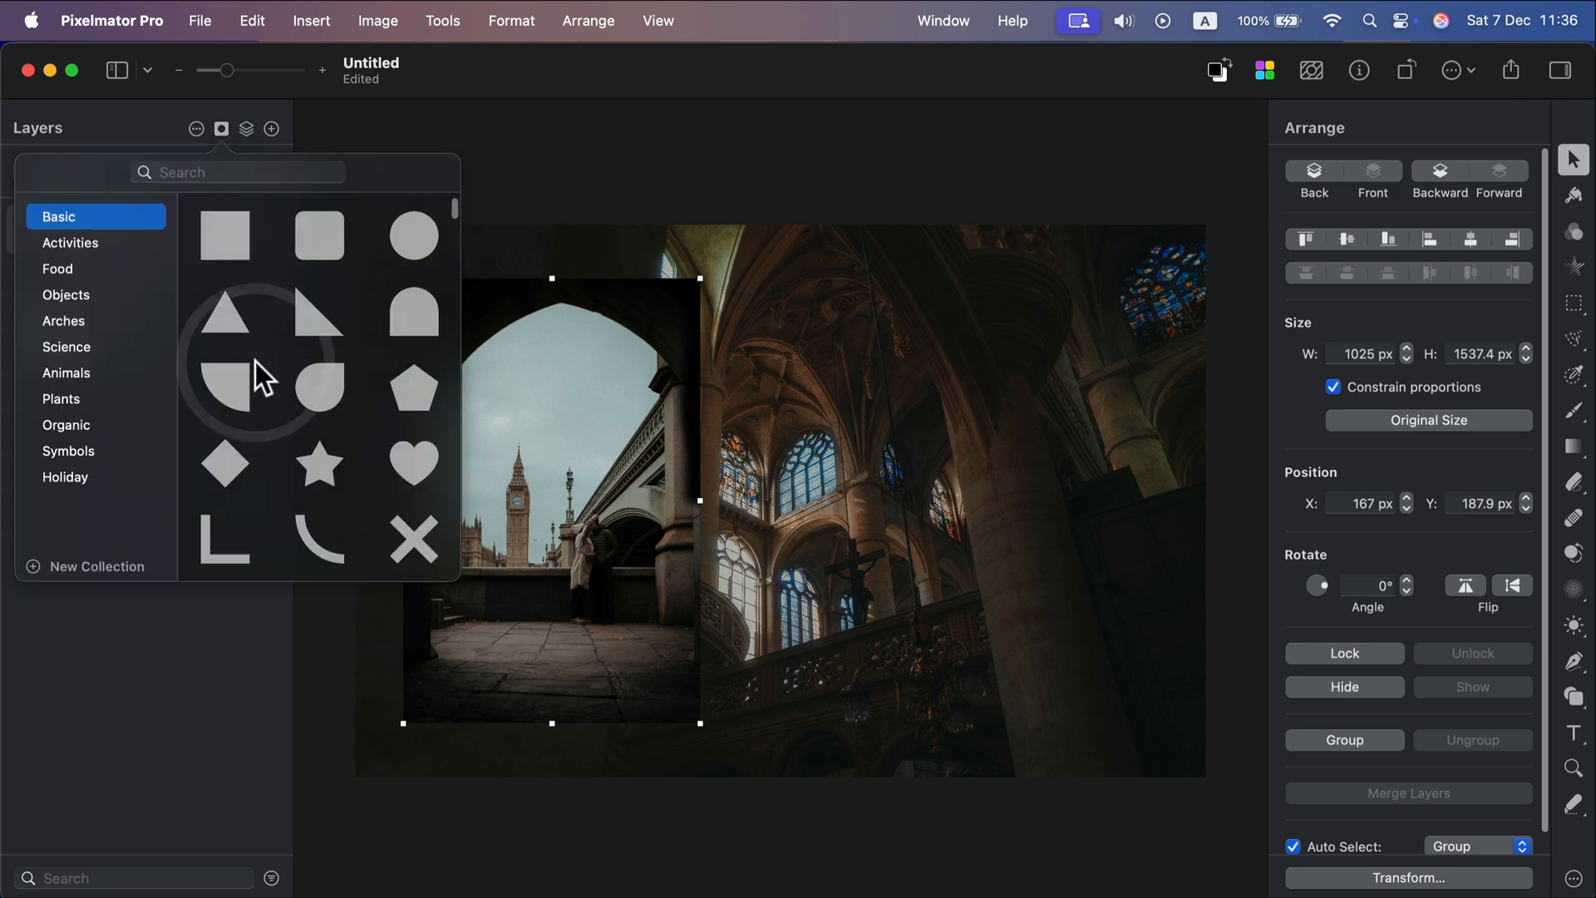
{"action": "scroll", "scroll_direction": "down", "scroll_amount": 3}
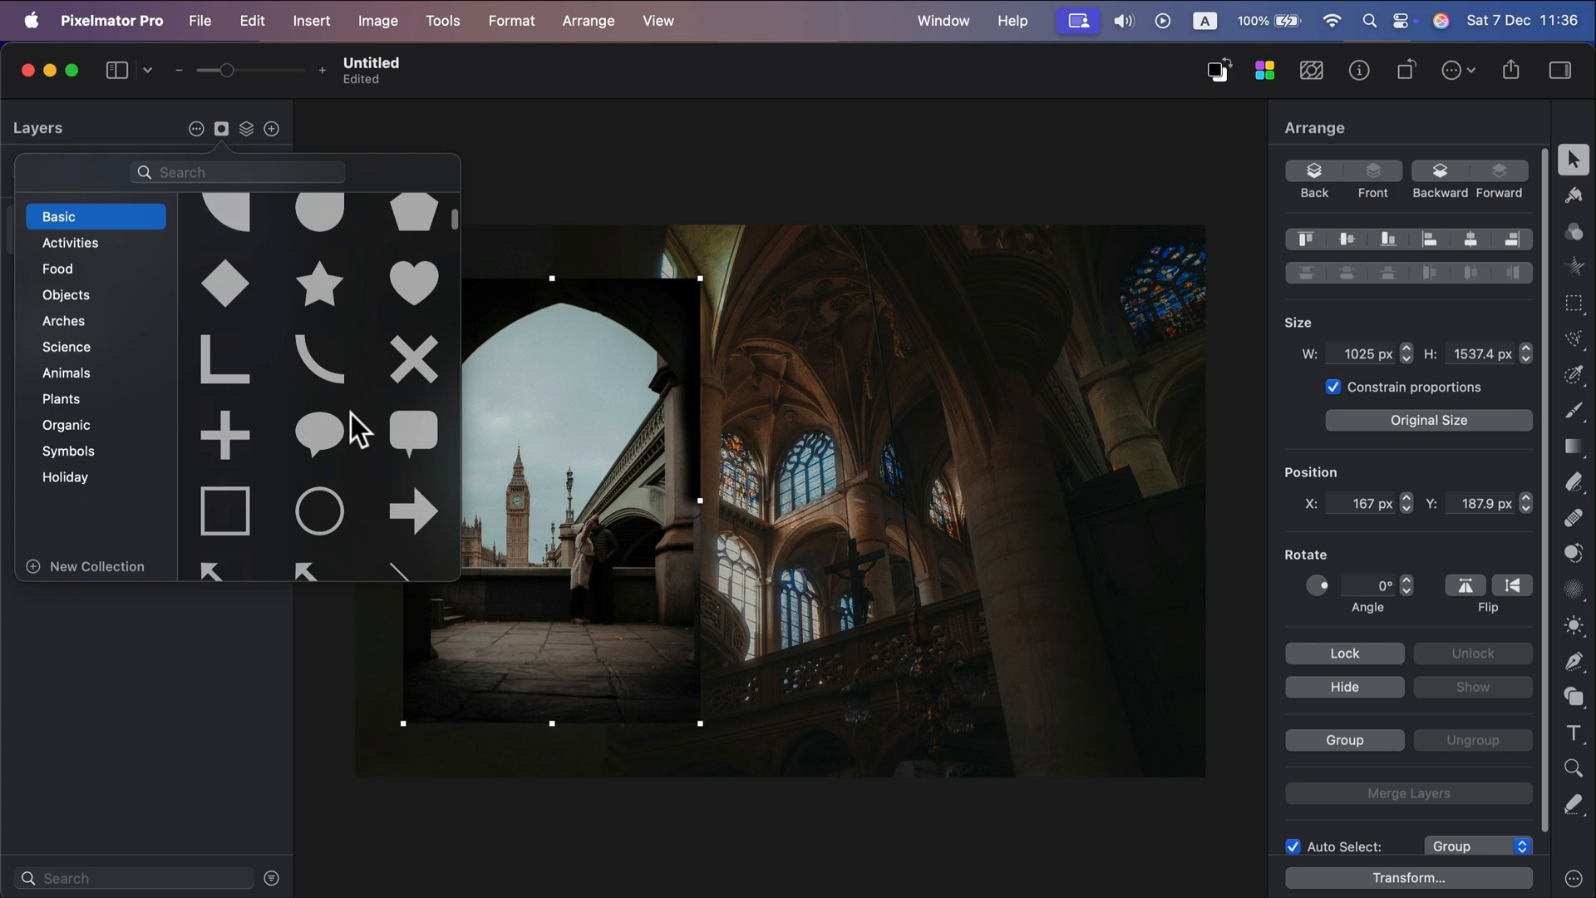
{"action": "scroll", "scroll_direction": "up", "scroll_amount": 3}
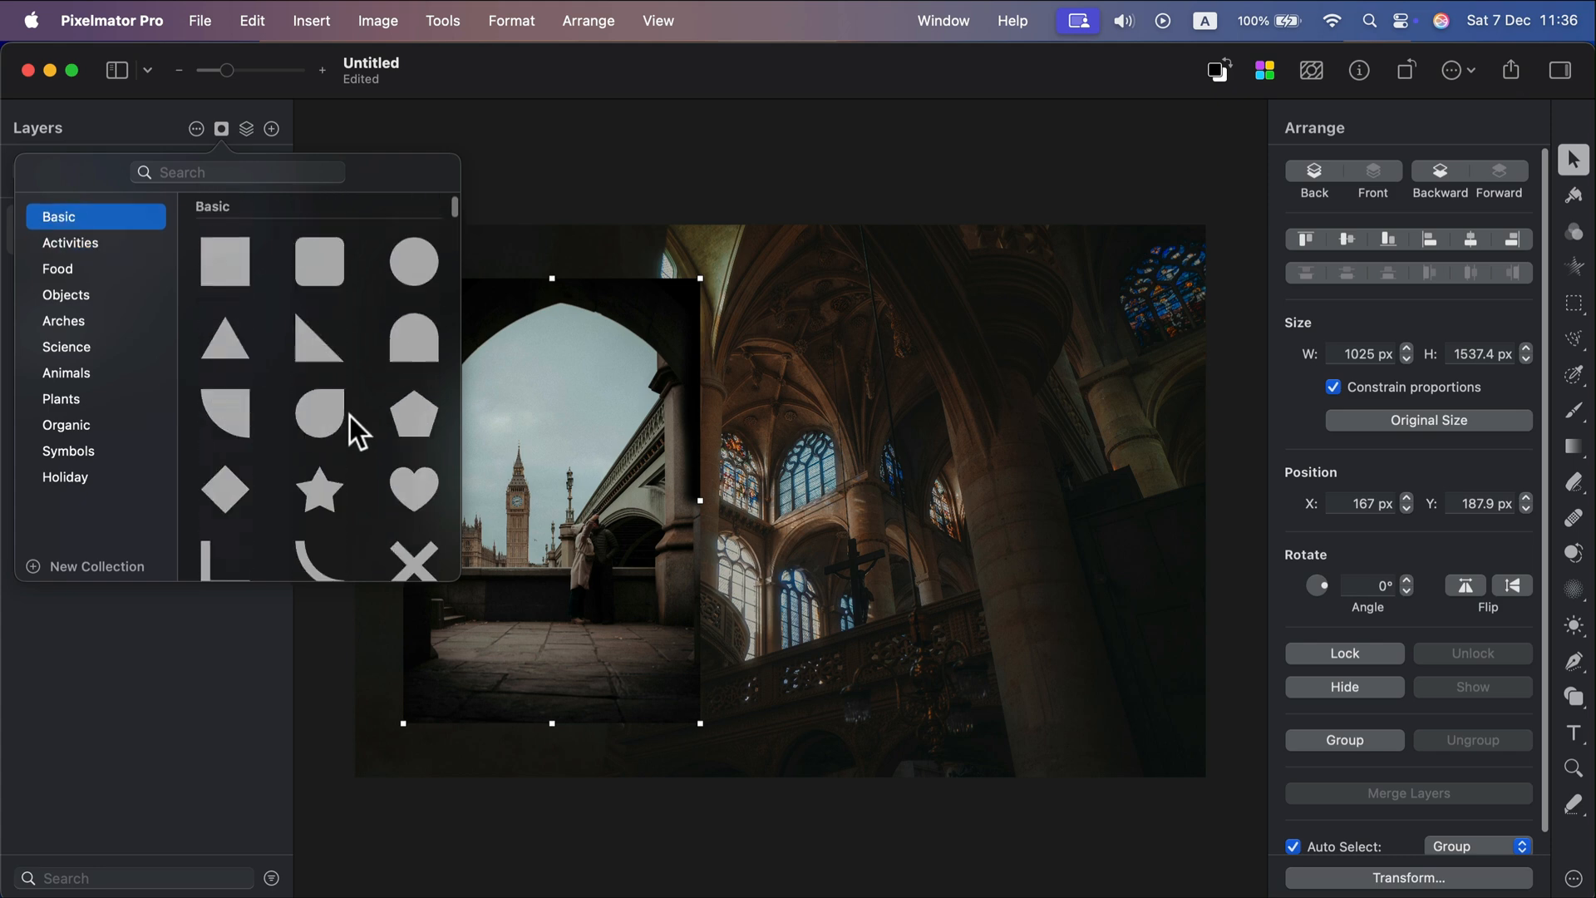
{"action": "left_click", "coordinate": [411, 489]}
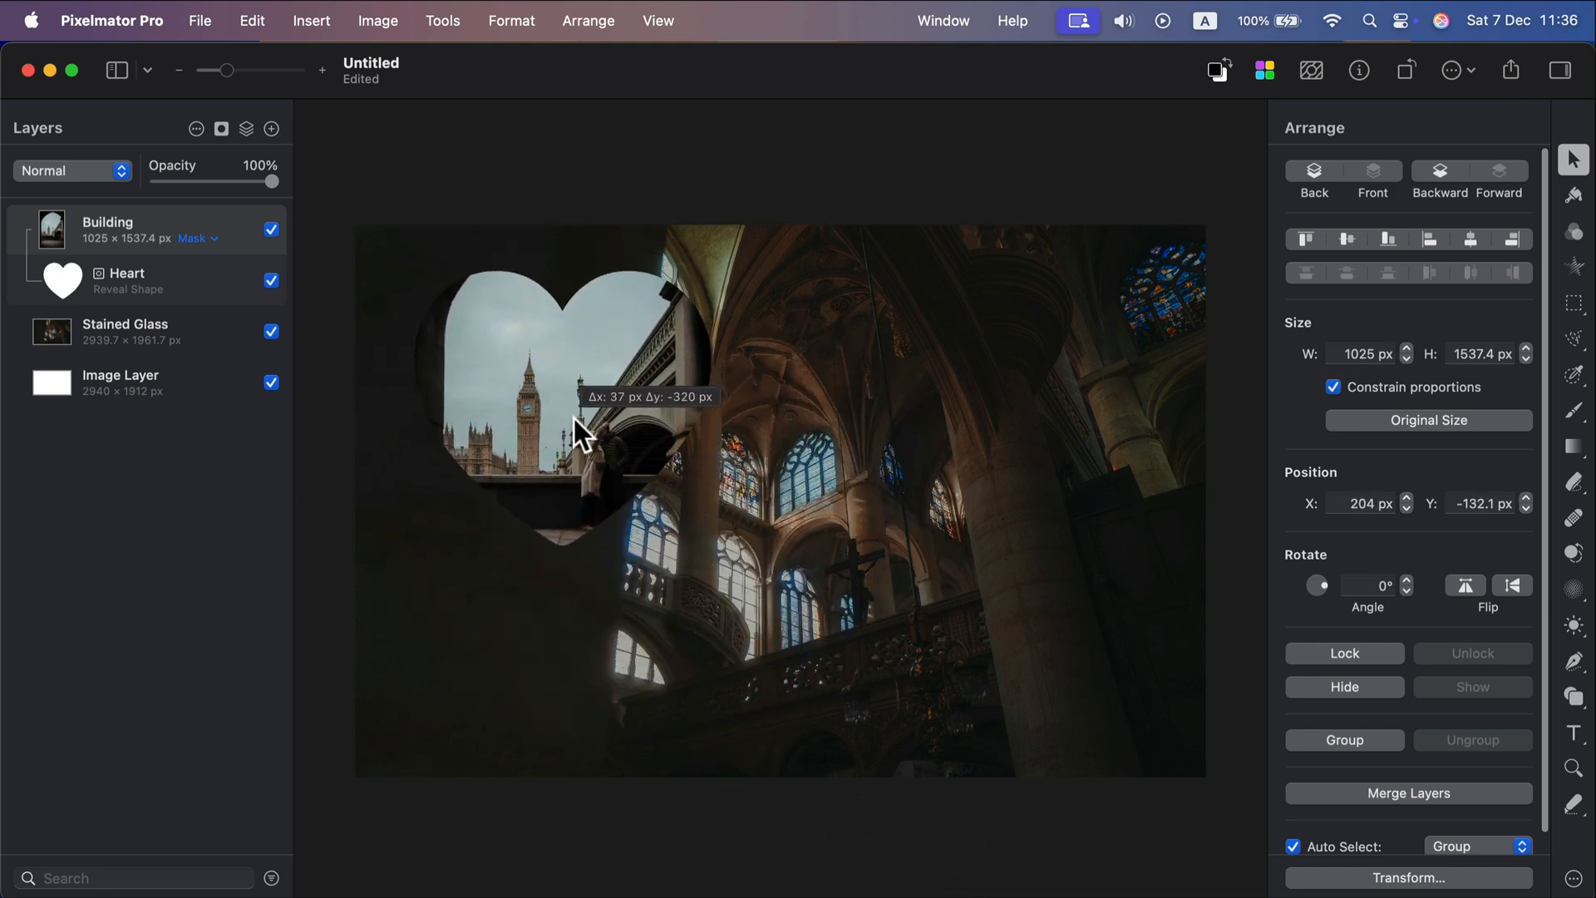
{"action": "mouse_move", "coordinate": [1069, 311]}
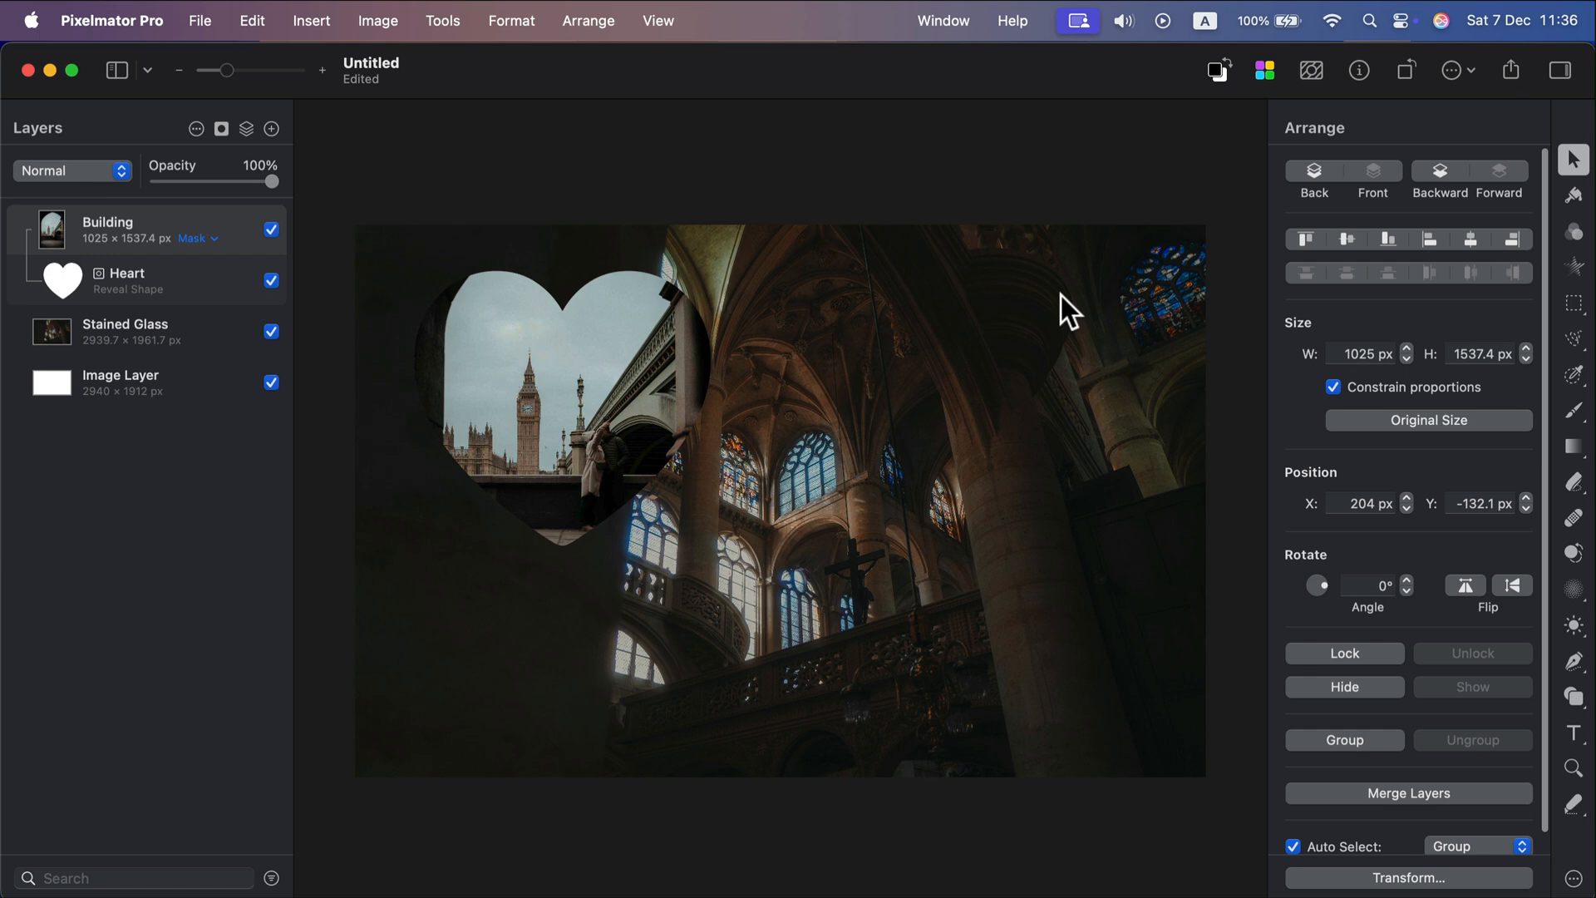
- Select the heart-shaped mask framing Big Ben's tower over the cathedral
{"action": "left_click", "coordinate": [562, 427]}
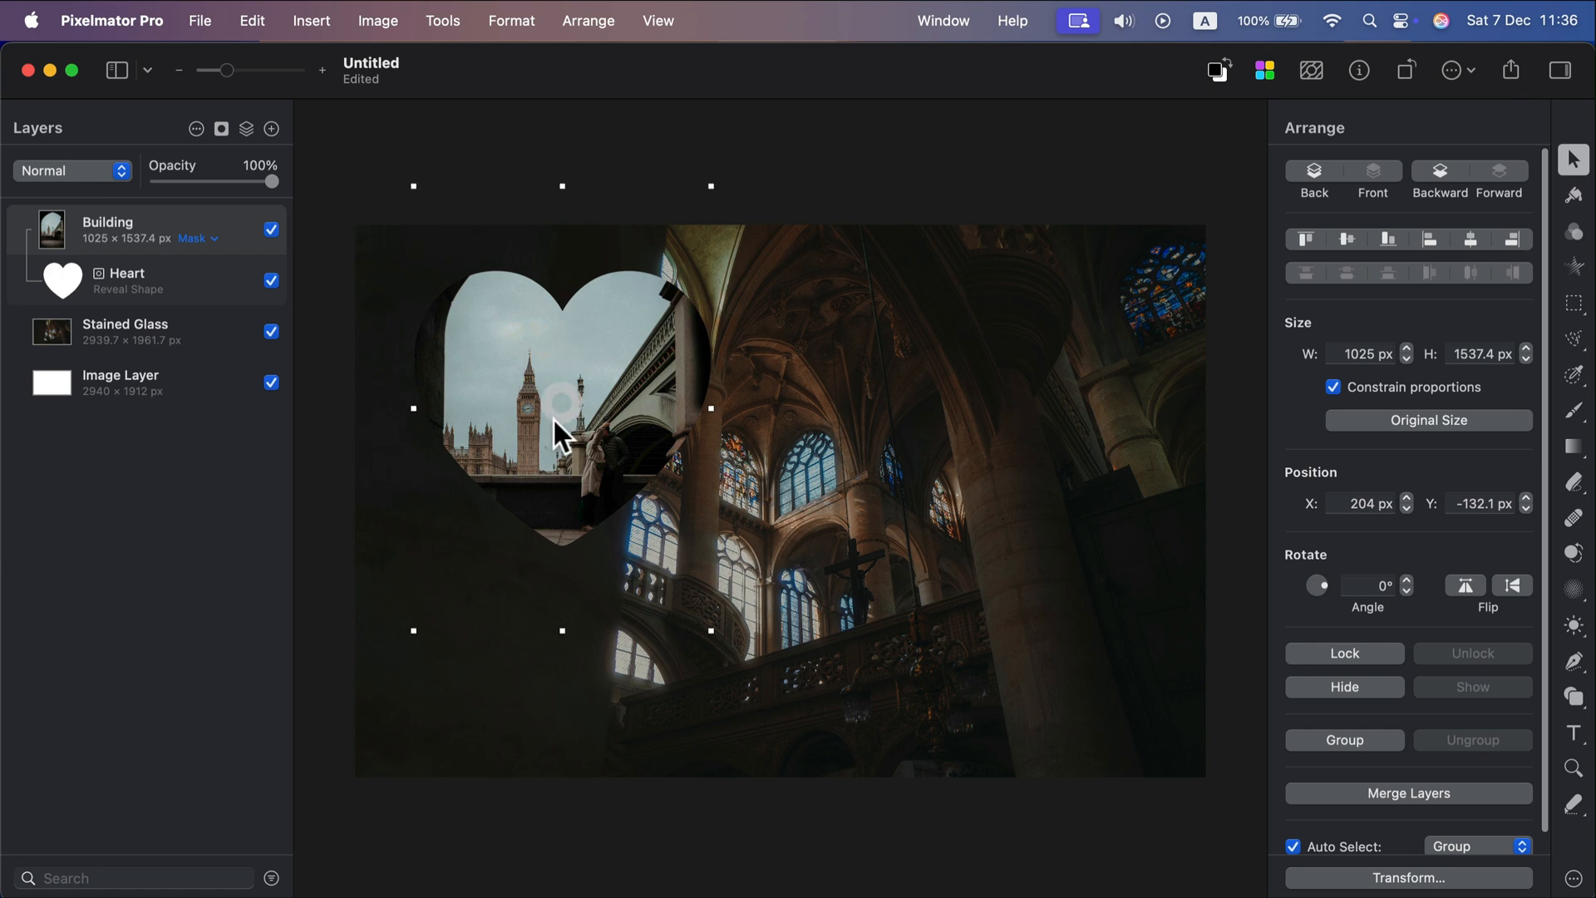